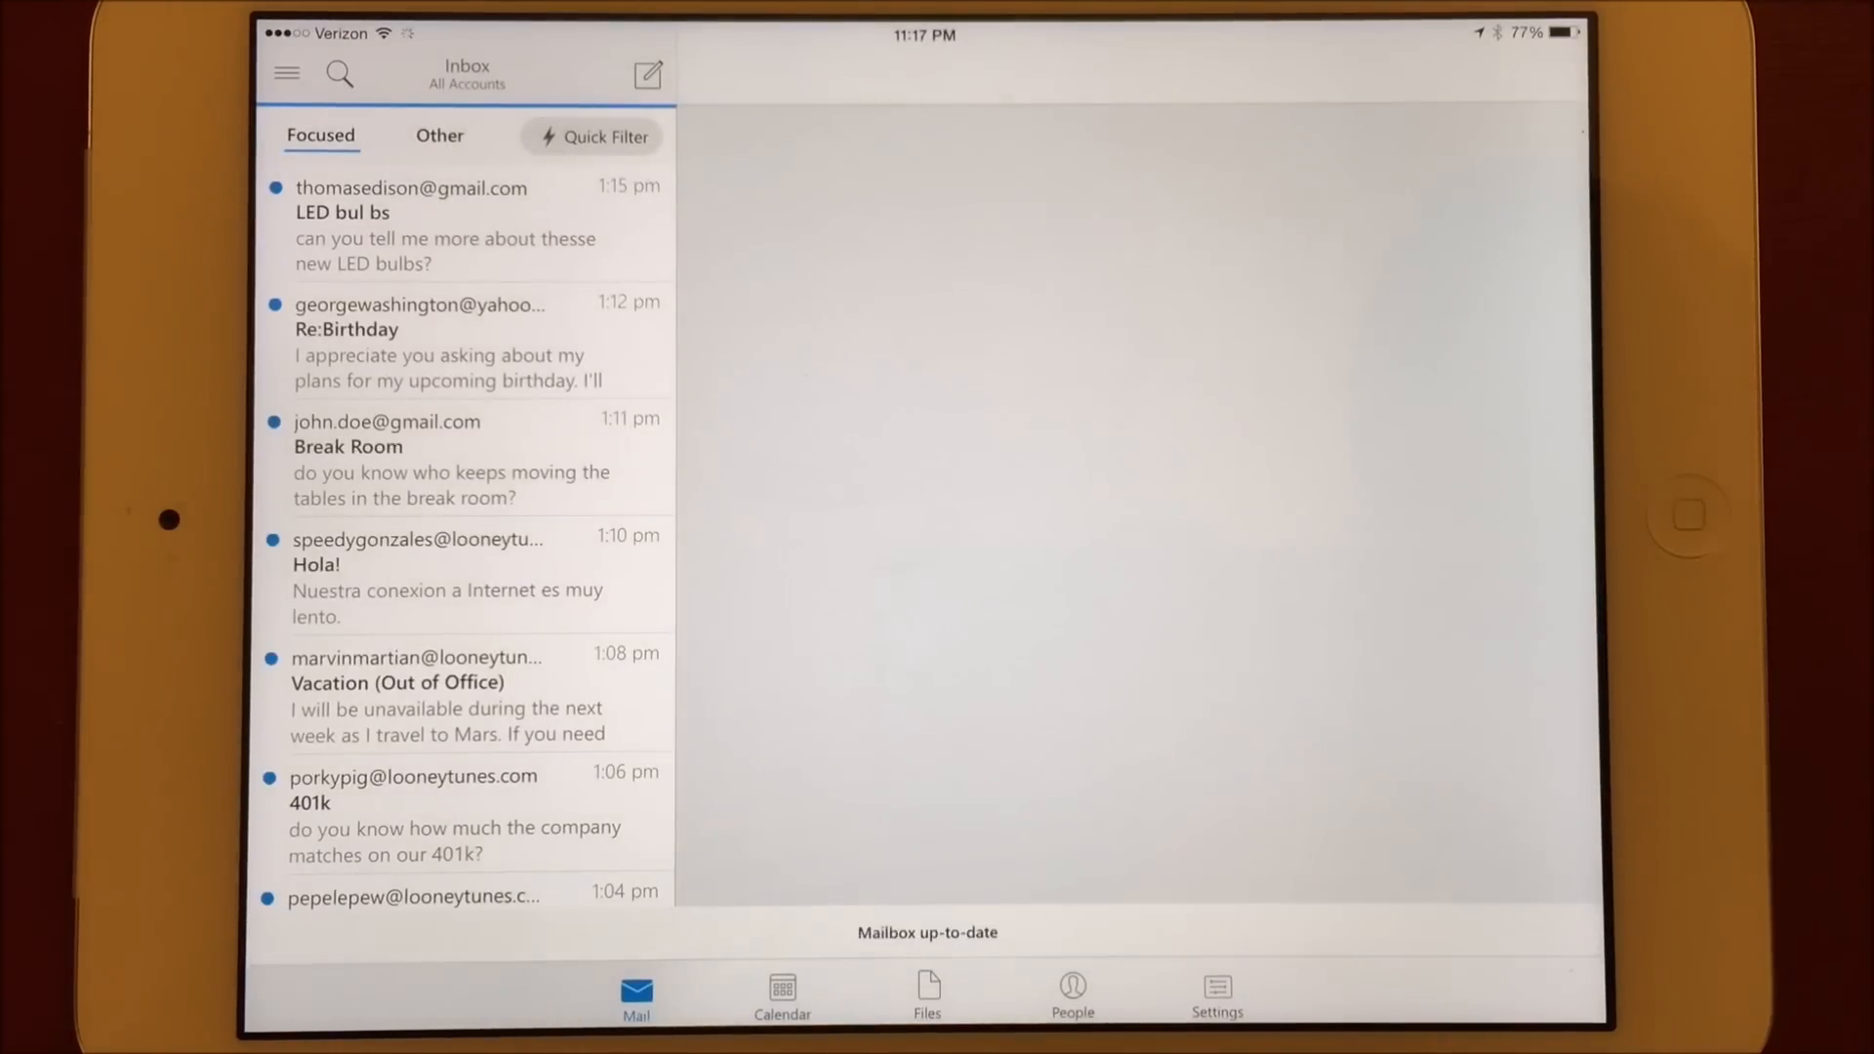
Swipe-archive the LED bulbs and Joint Party emails, creating the Archive folder when prompted.
{"action": "left_click", "coordinate": [444, 224]}
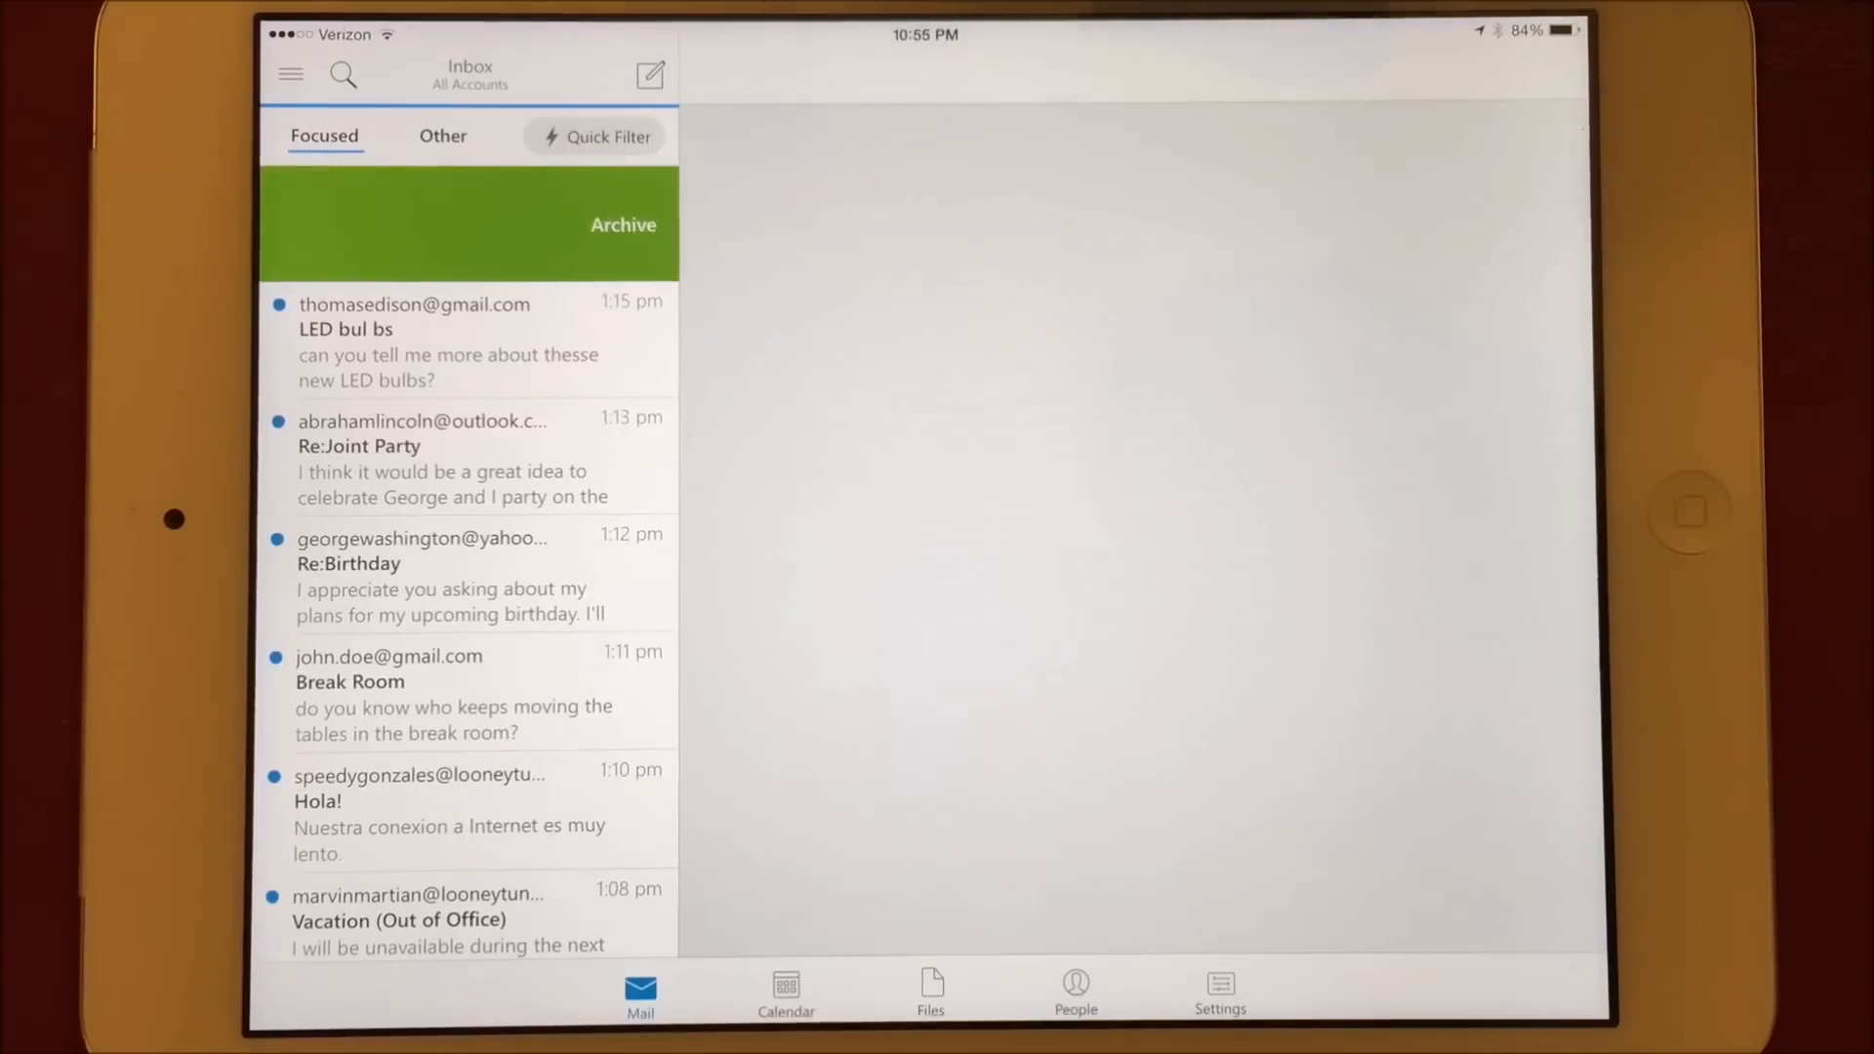
{"action": "left_click", "coordinate": [622, 225]}
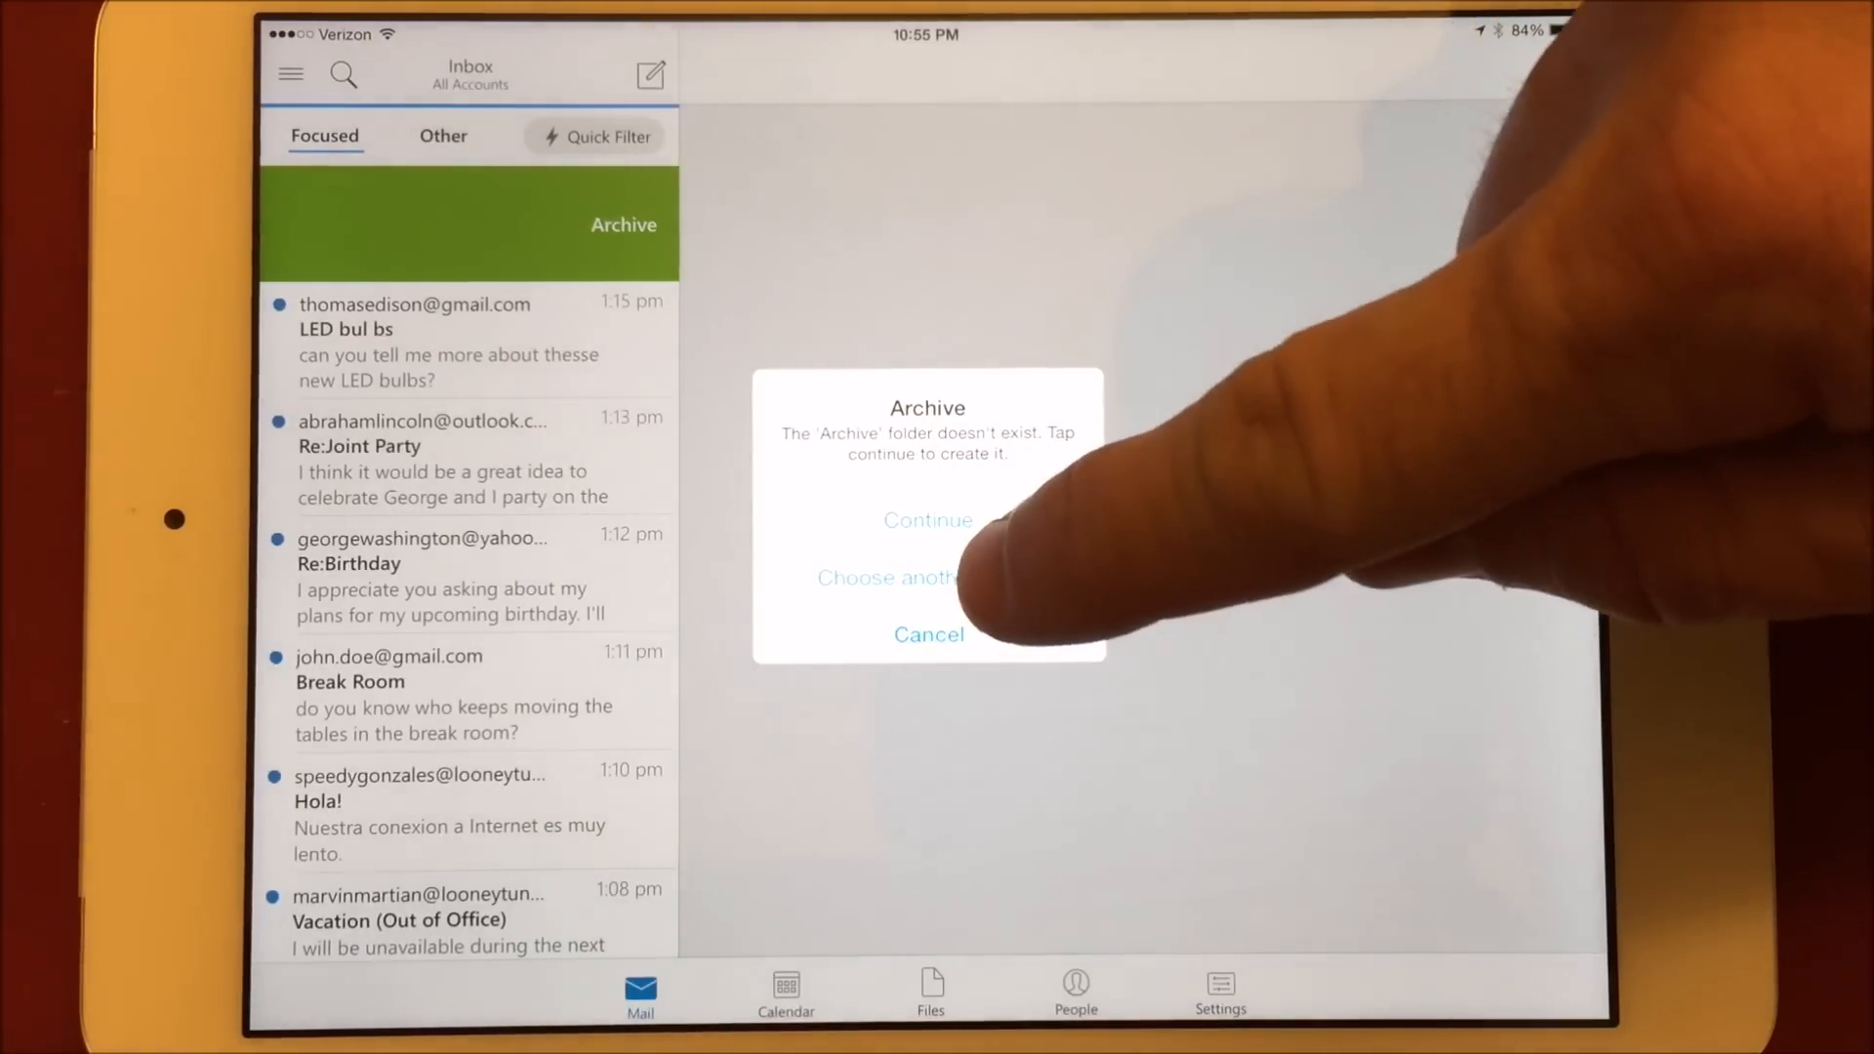
{"action": "left_click", "coordinate": [886, 578]}
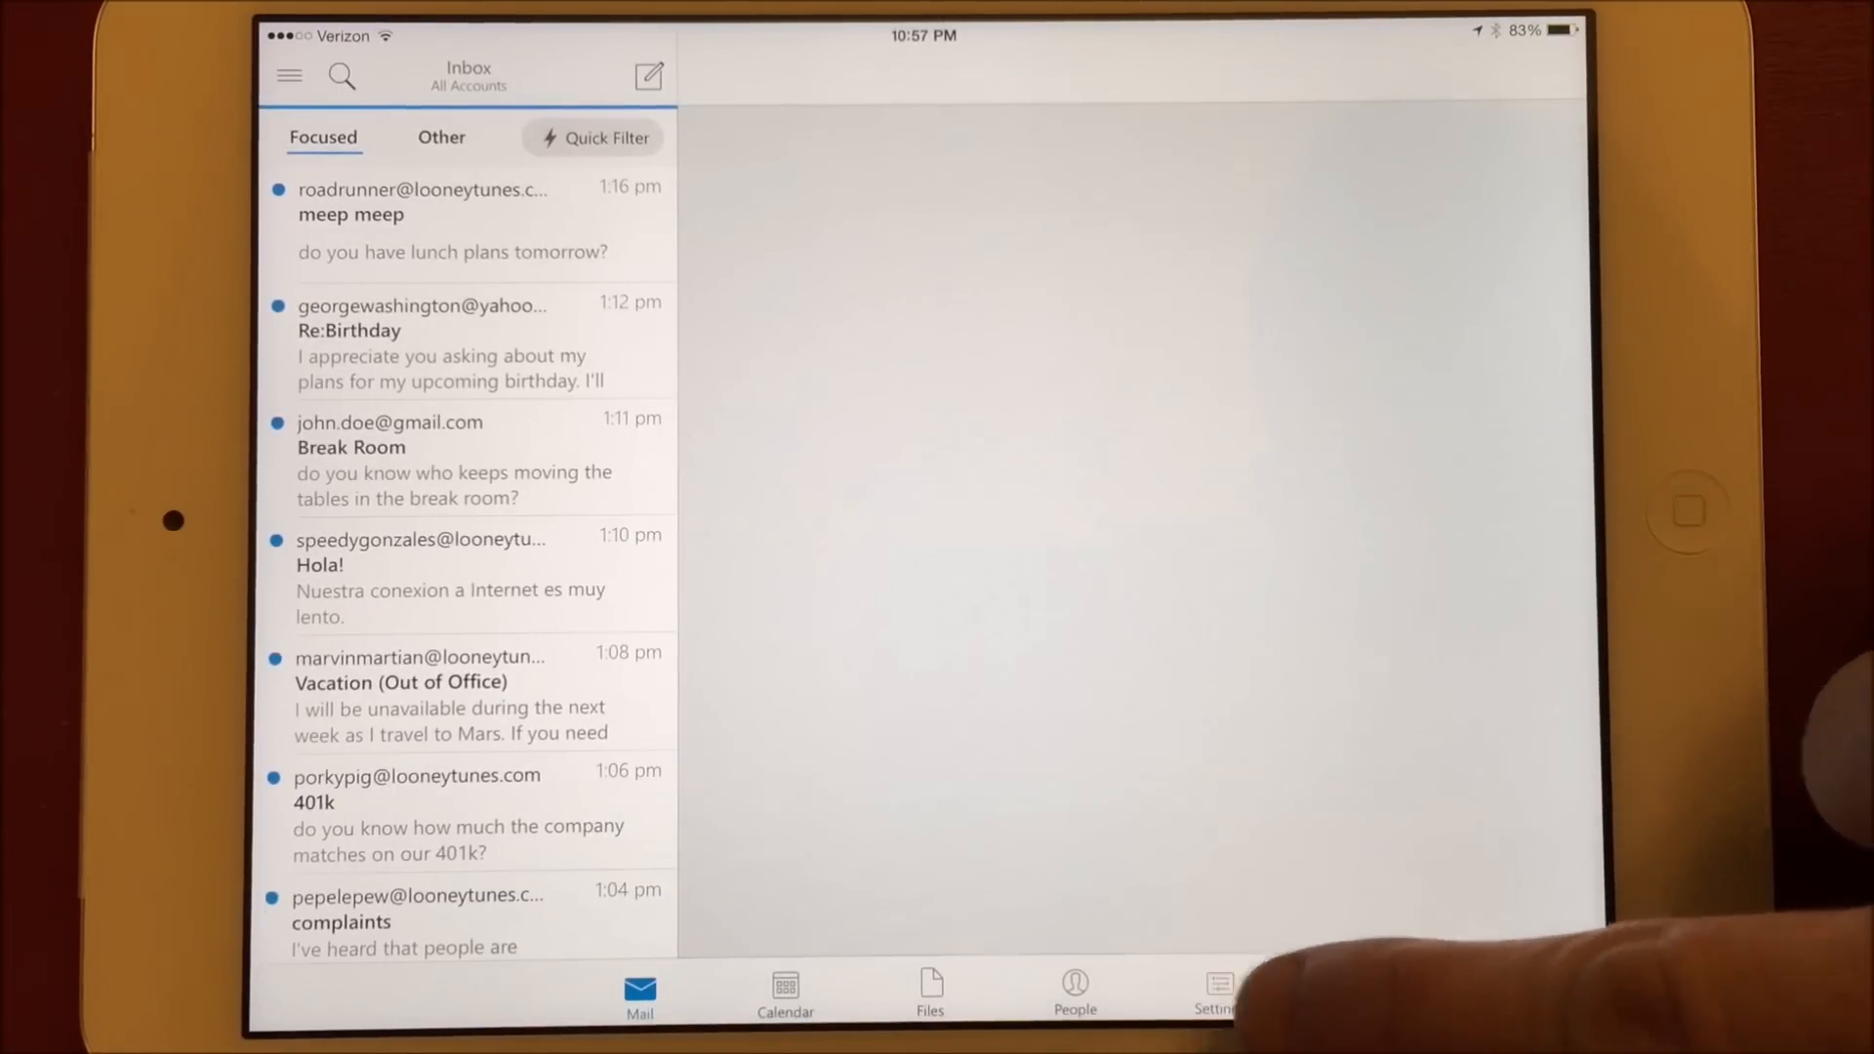
Change the Swipe Right option in Settings from Archive to Schedule and return to Mail.
{"action": "left_click", "coordinate": [1219, 988]}
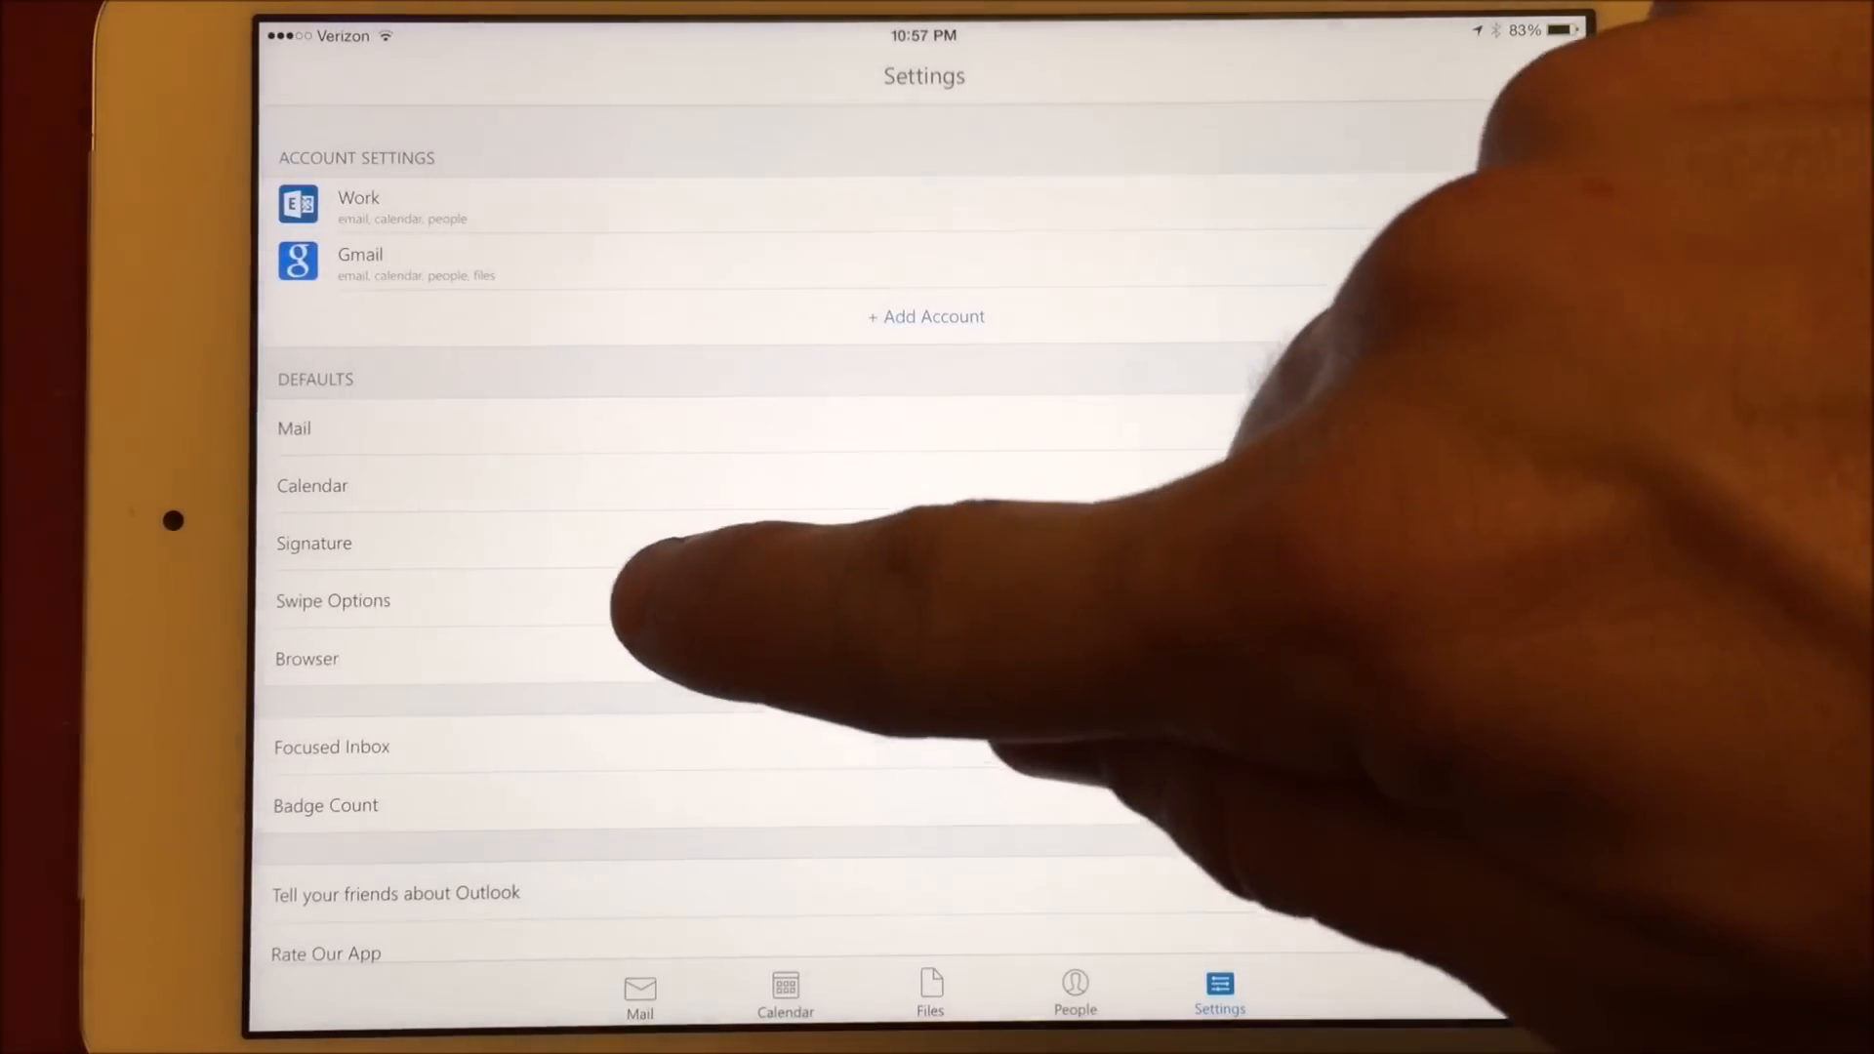
{"action": "left_click", "coordinate": [333, 600]}
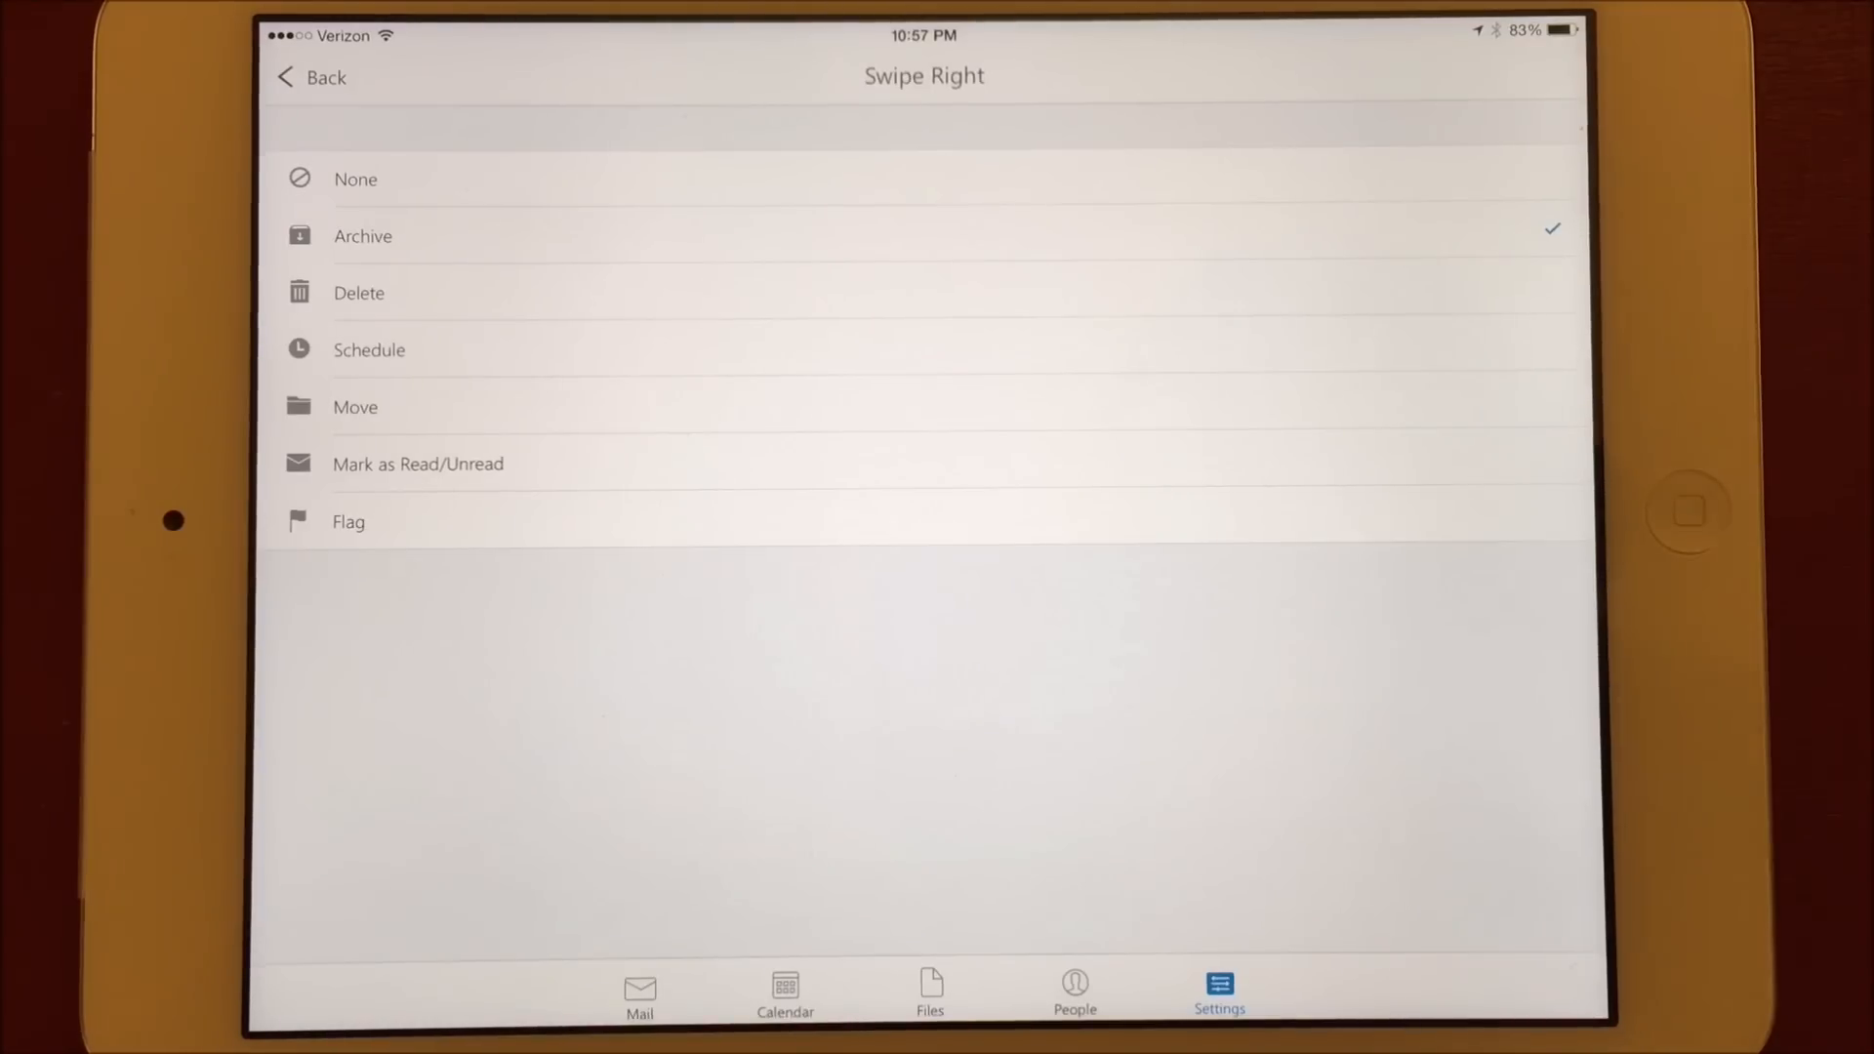
{"action": "left_click", "coordinate": [368, 349]}
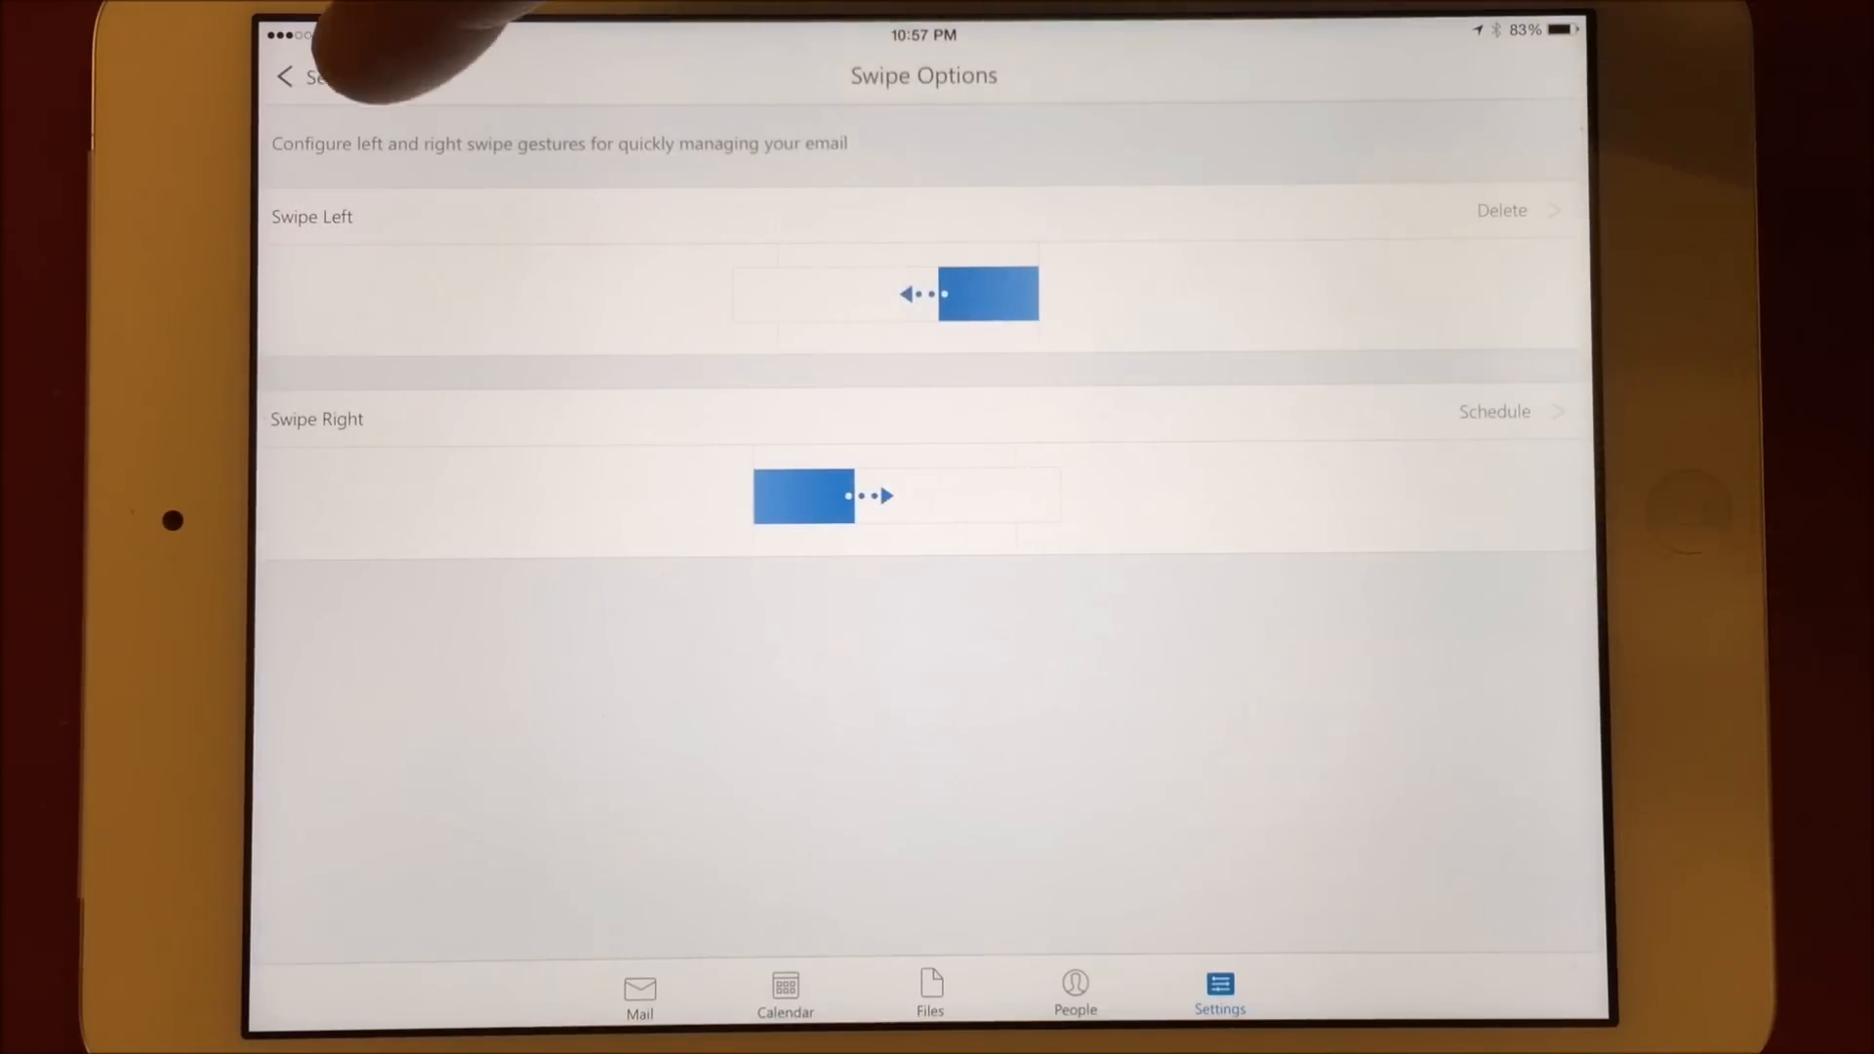
{"action": "left_click", "coordinate": [284, 74]}
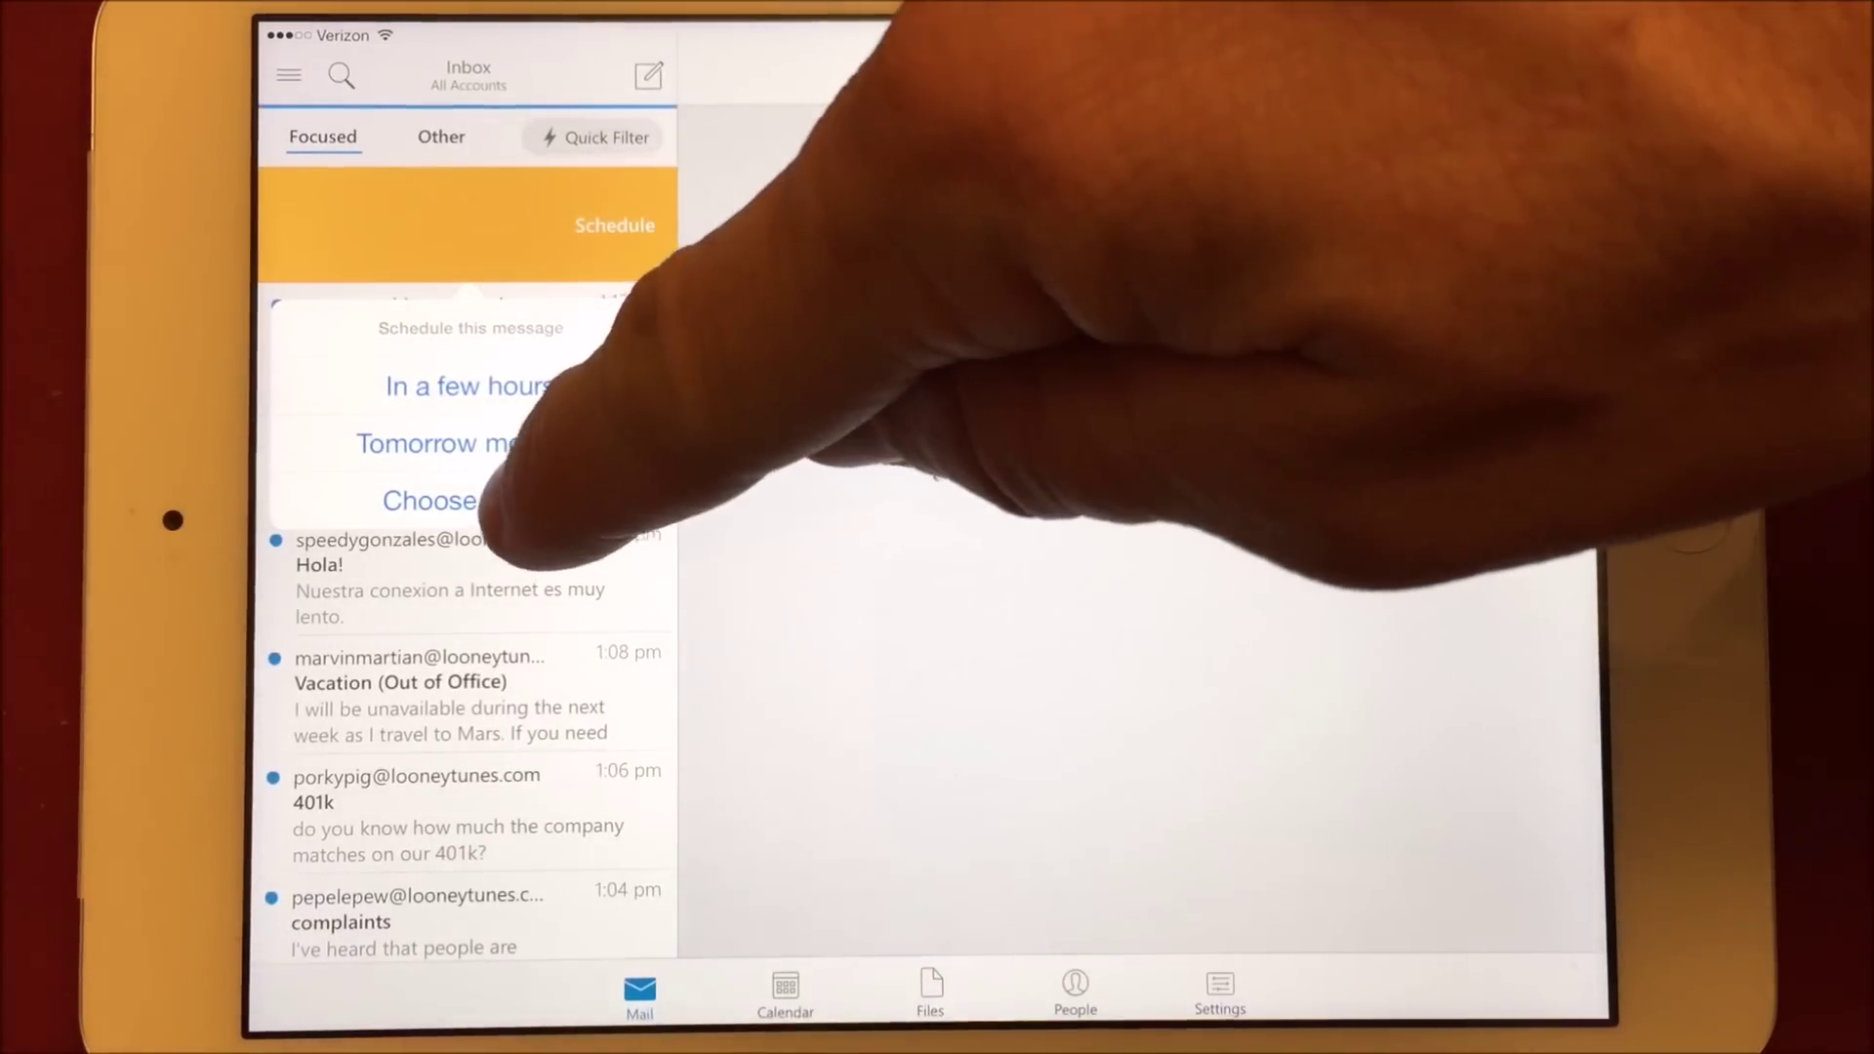
Schedule the lunch-plans message for a chosen later time, then open the Vacation message.
{"action": "left_click", "coordinate": [430, 501]}
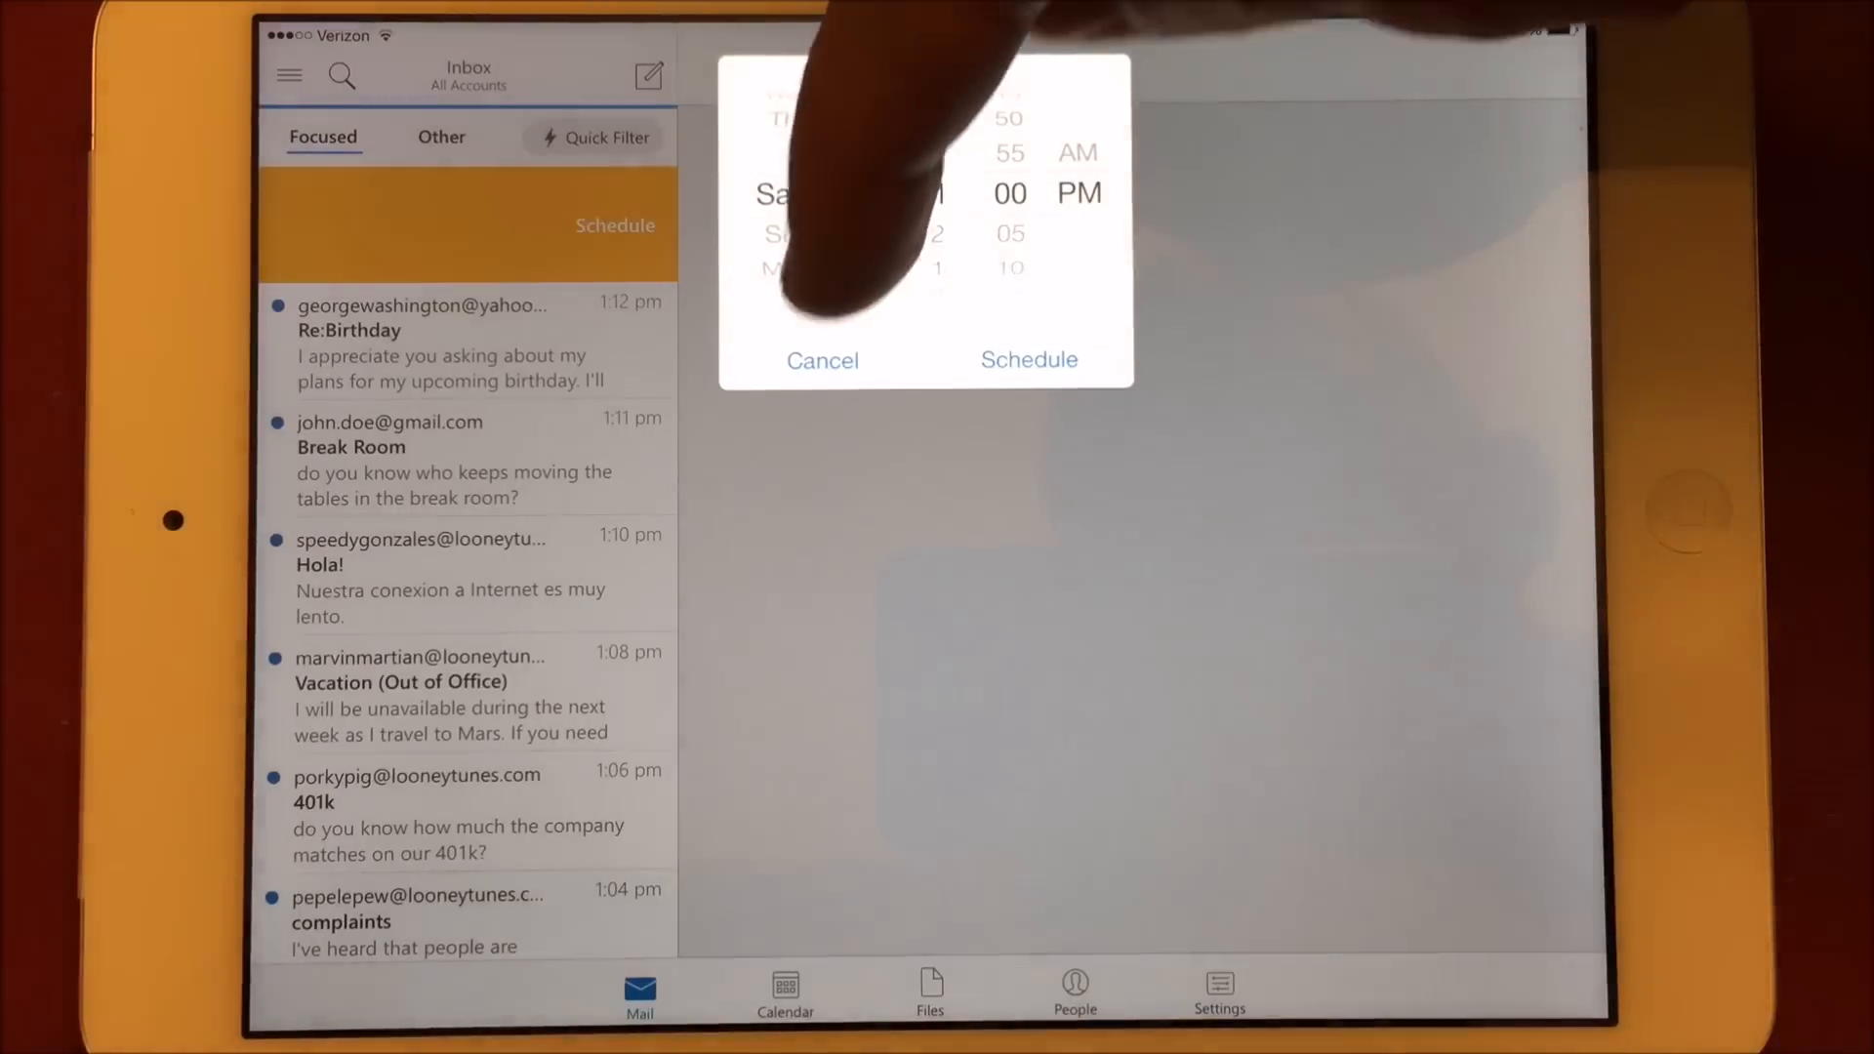
{"action": "left_click", "coordinate": [1028, 360]}
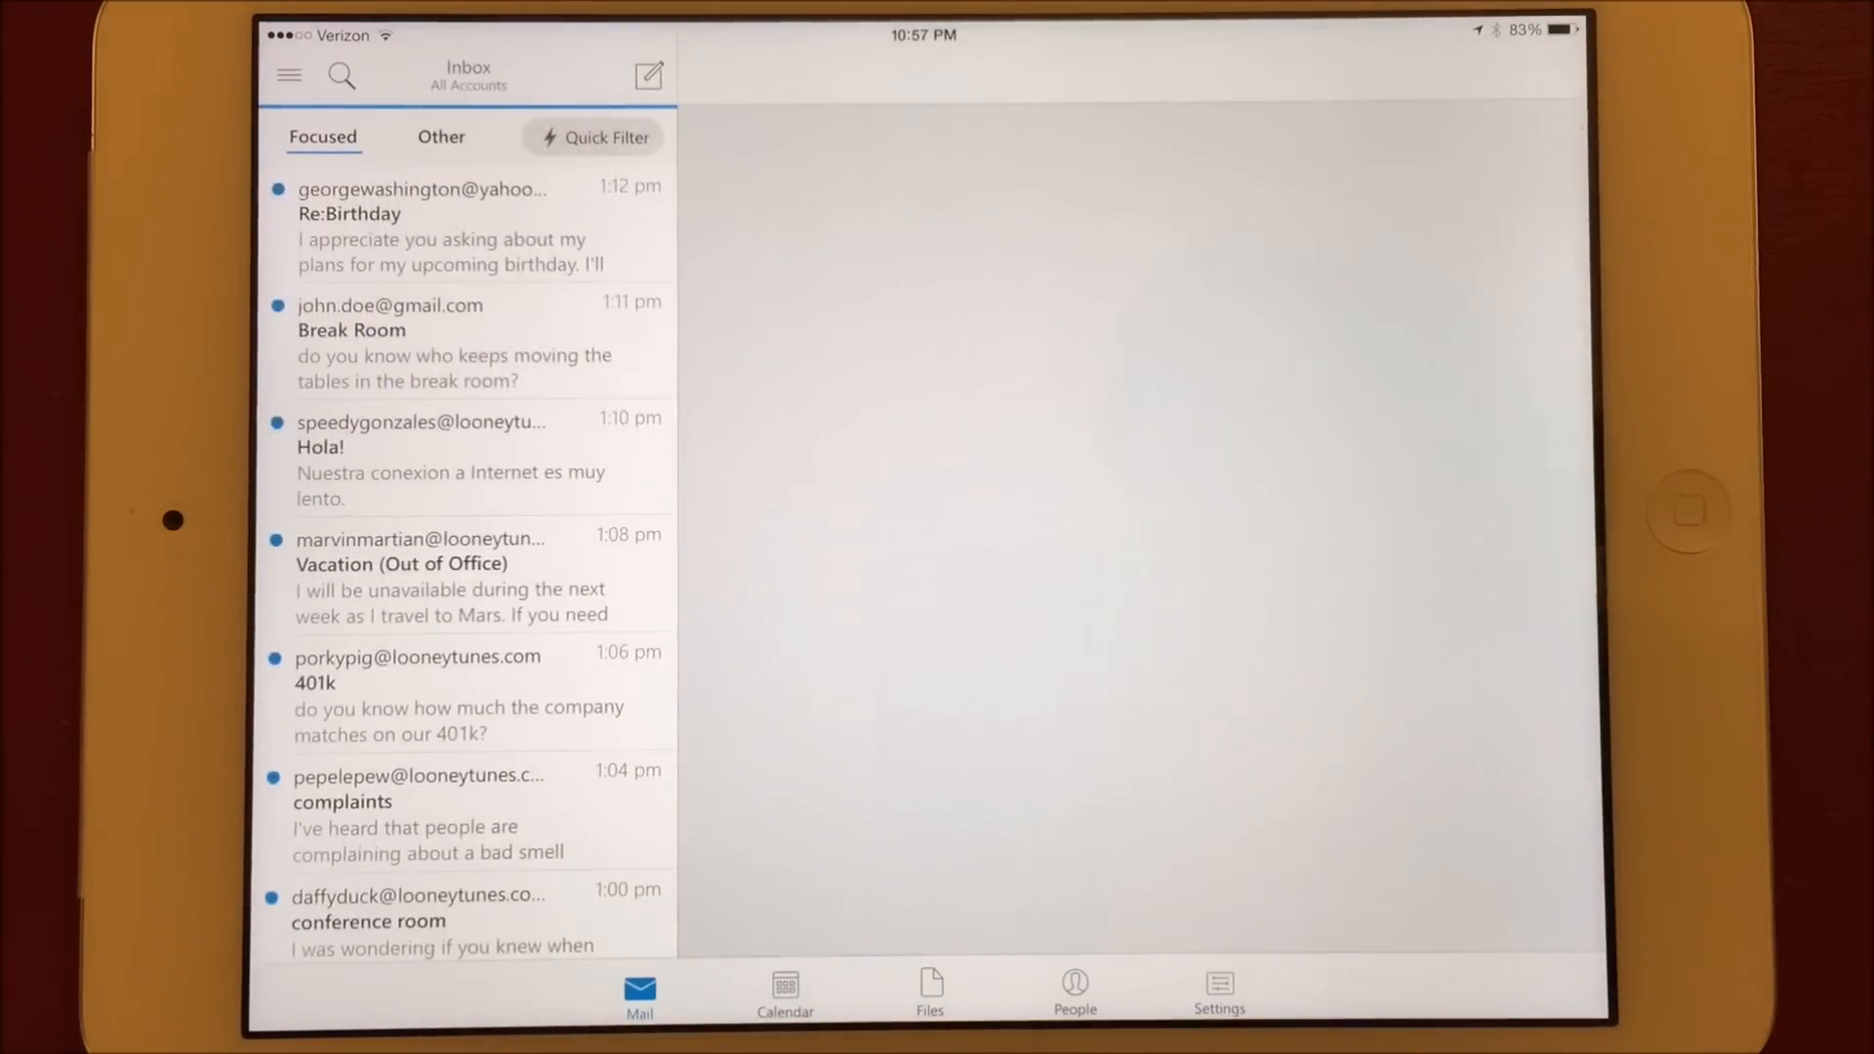
{"action": "left_click", "coordinate": [446, 593]}
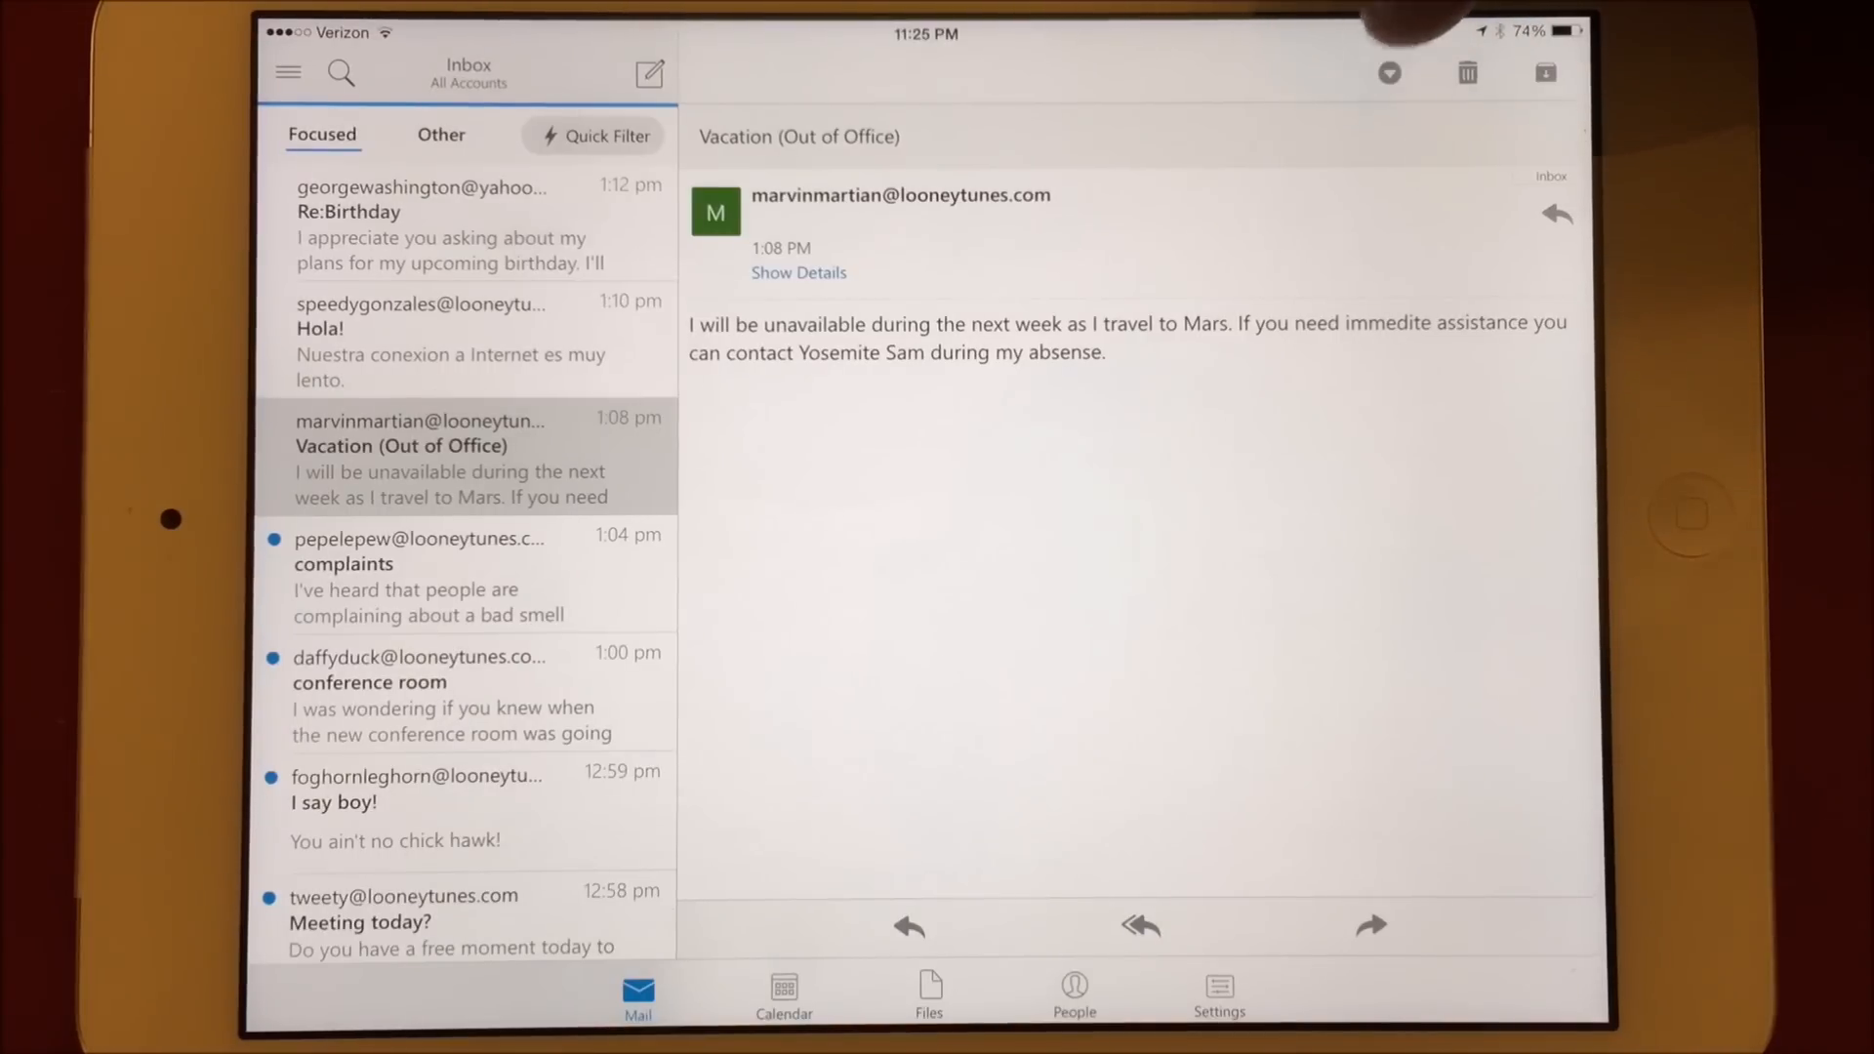
Show the Vacation message's extra actions, dismiss them, reopen them and choose Schedule.
{"action": "left_click", "coordinate": [1388, 71]}
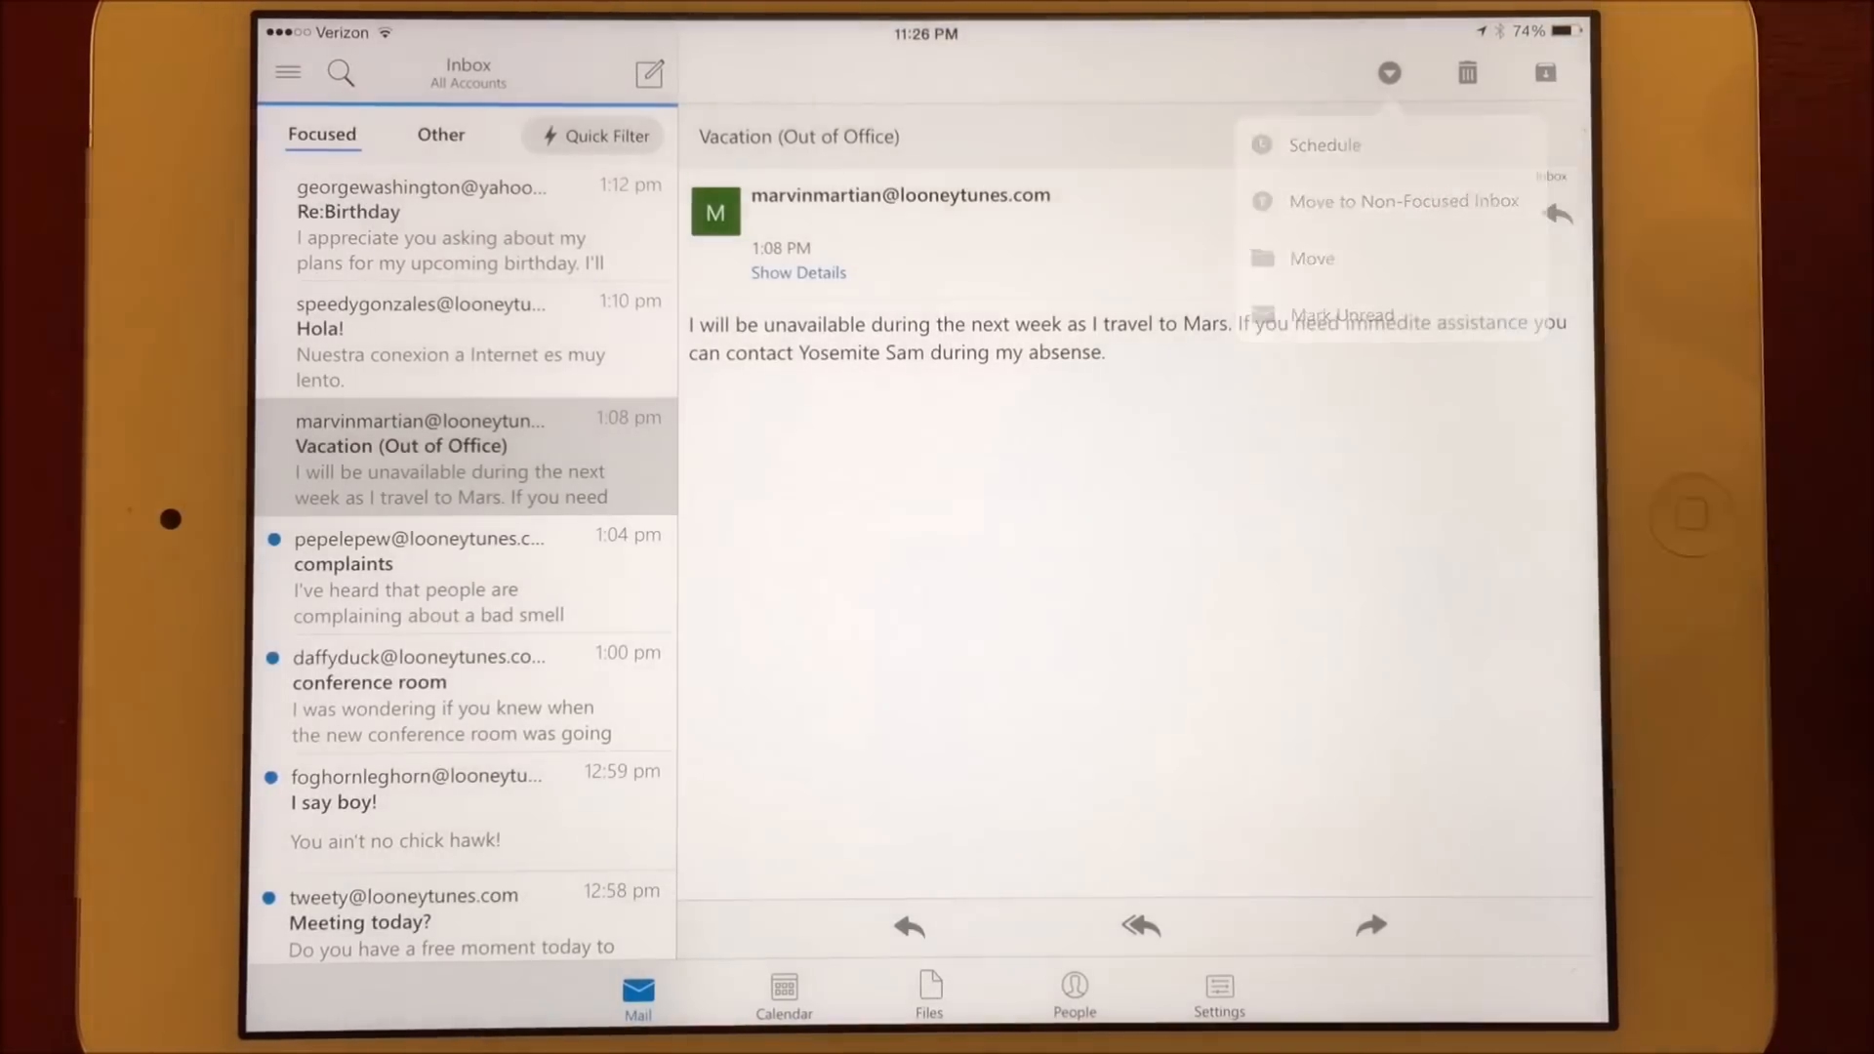
{"action": "left_click", "coordinate": [1404, 202]}
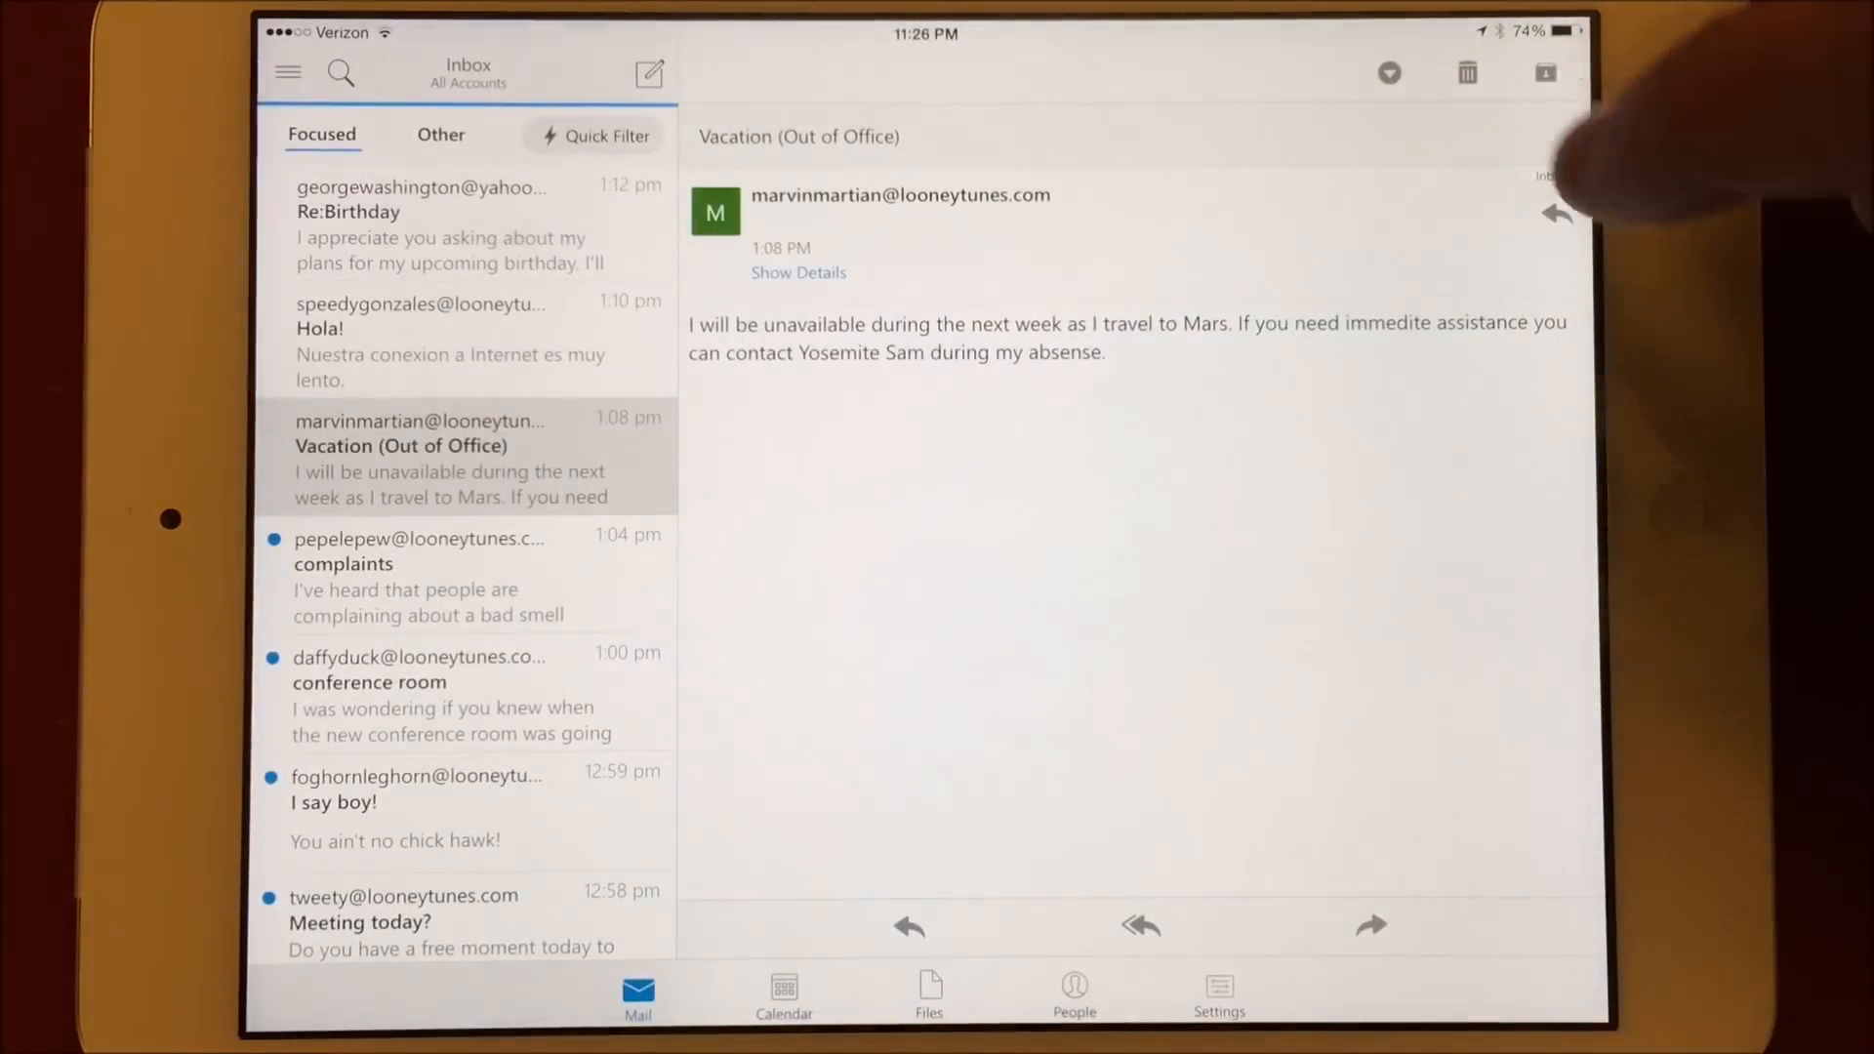
{"action": "left_click", "coordinate": [1390, 72]}
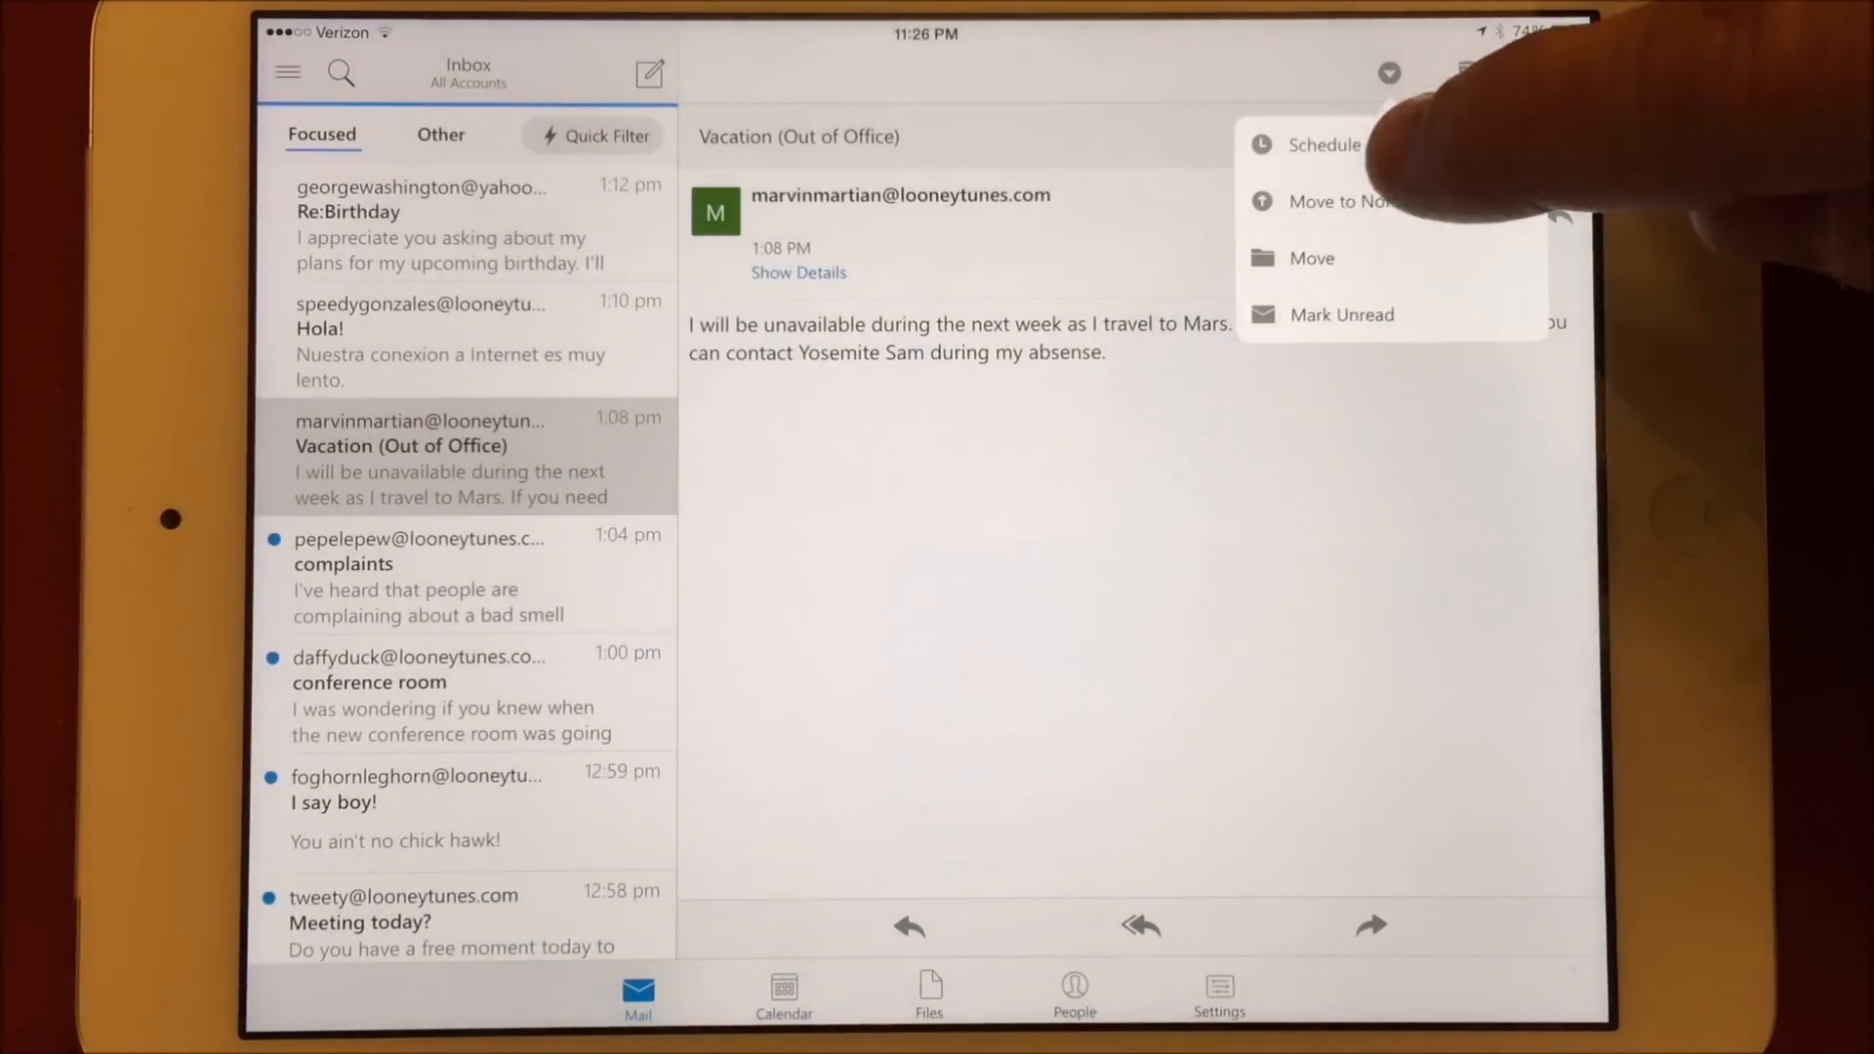
{"action": "left_click", "coordinate": [1326, 144]}
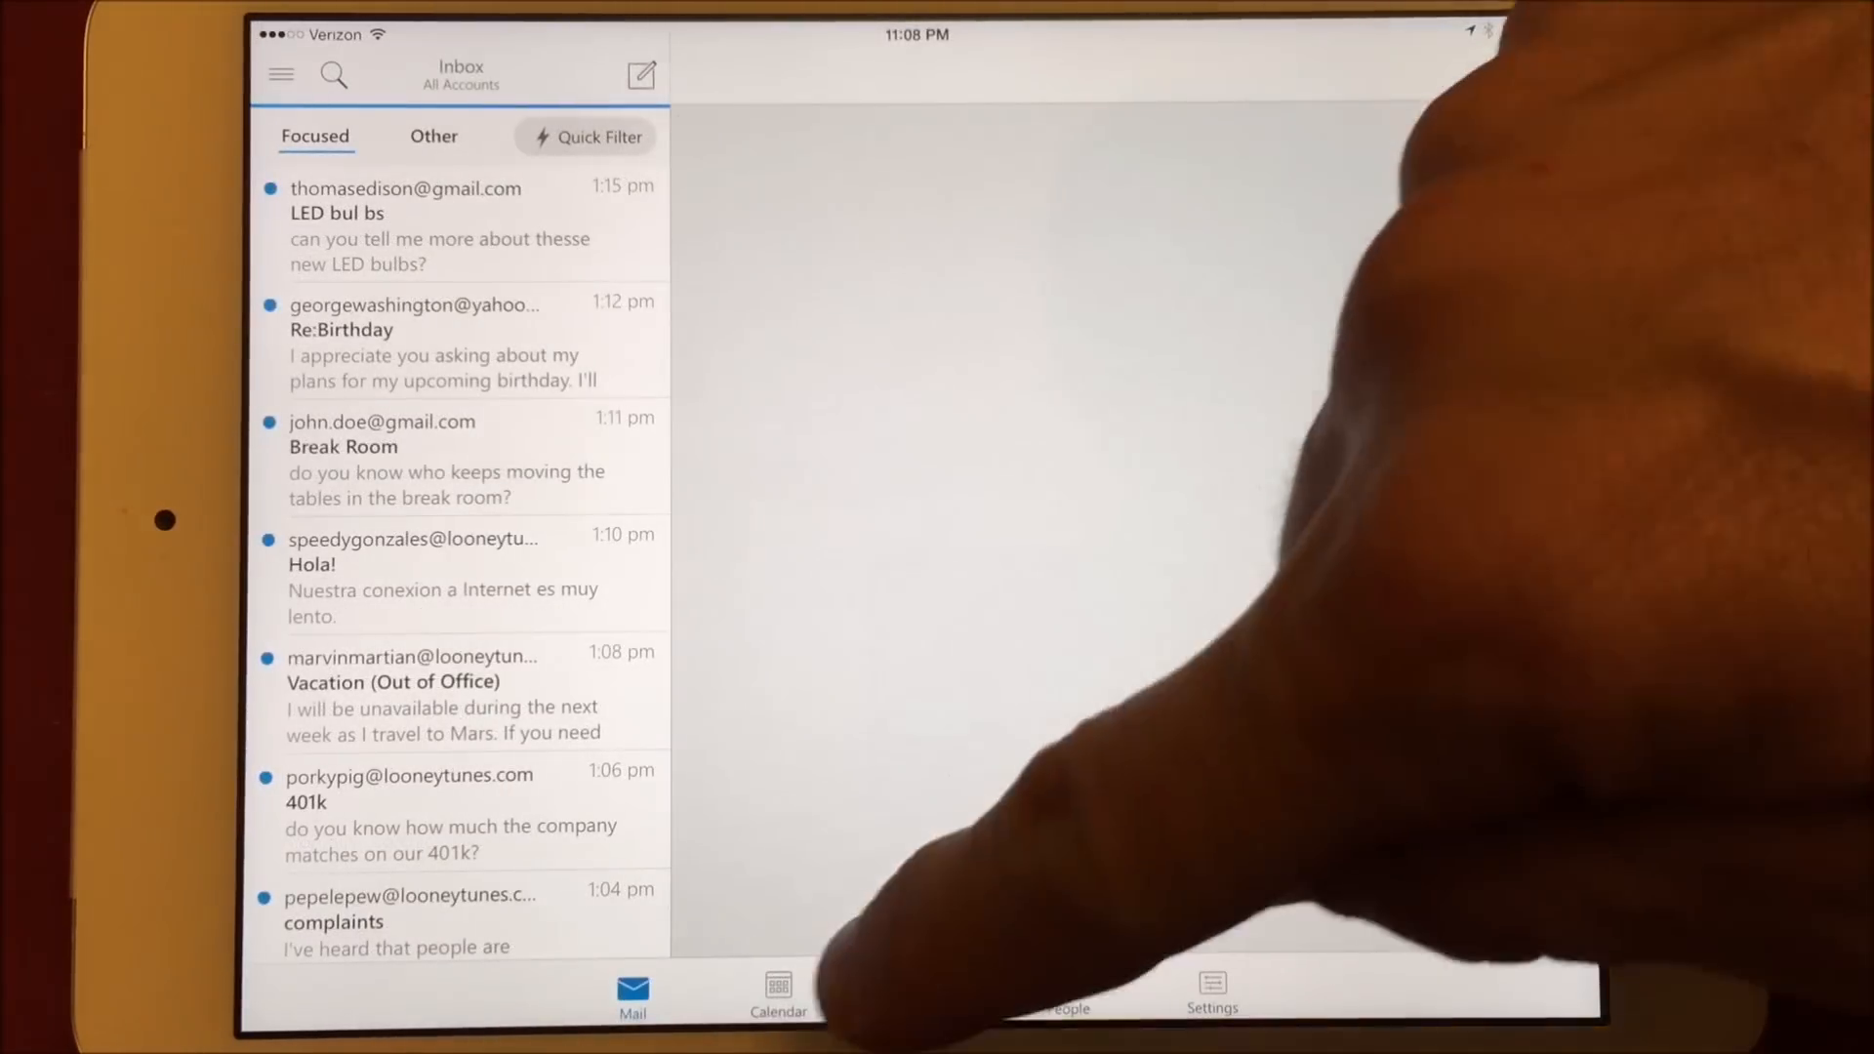
Add a 'Present for Abe' calendar event with an alert 1 day before.
{"action": "left_click", "coordinate": [770, 993]}
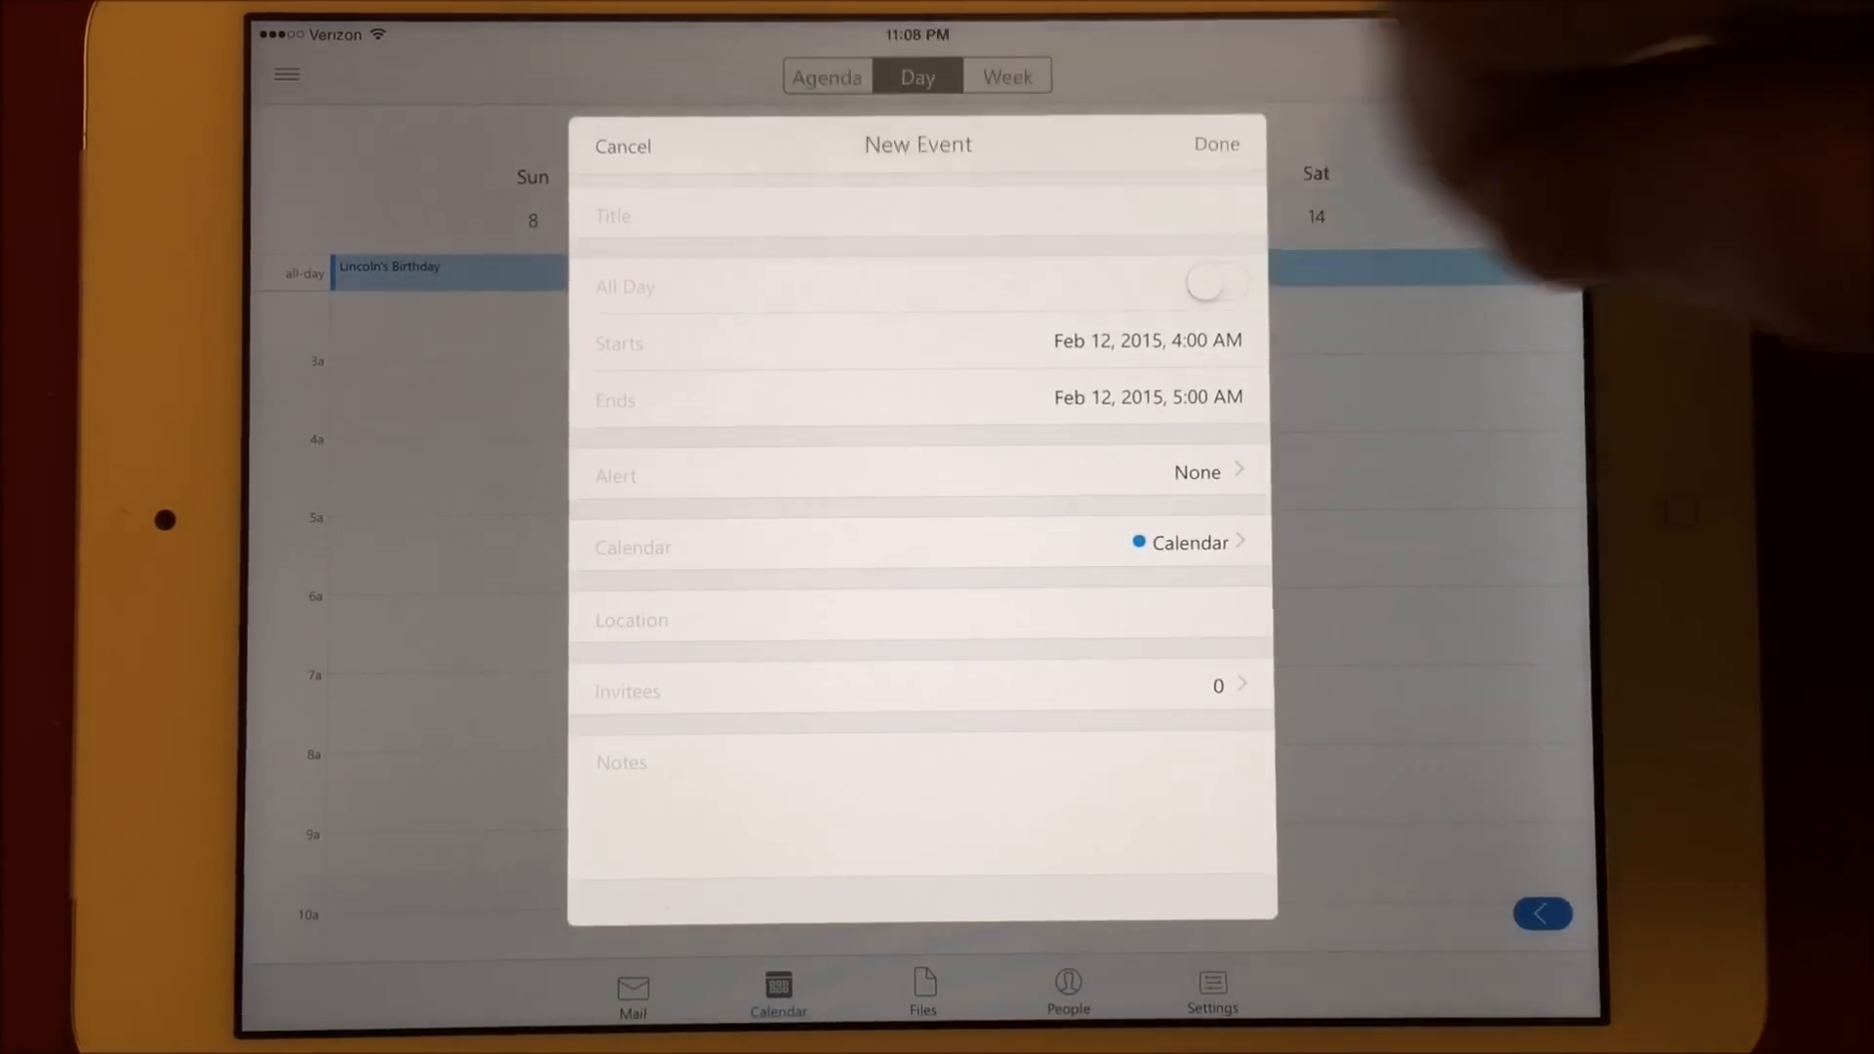
{"action": "type", "text": "Present for Abe"}
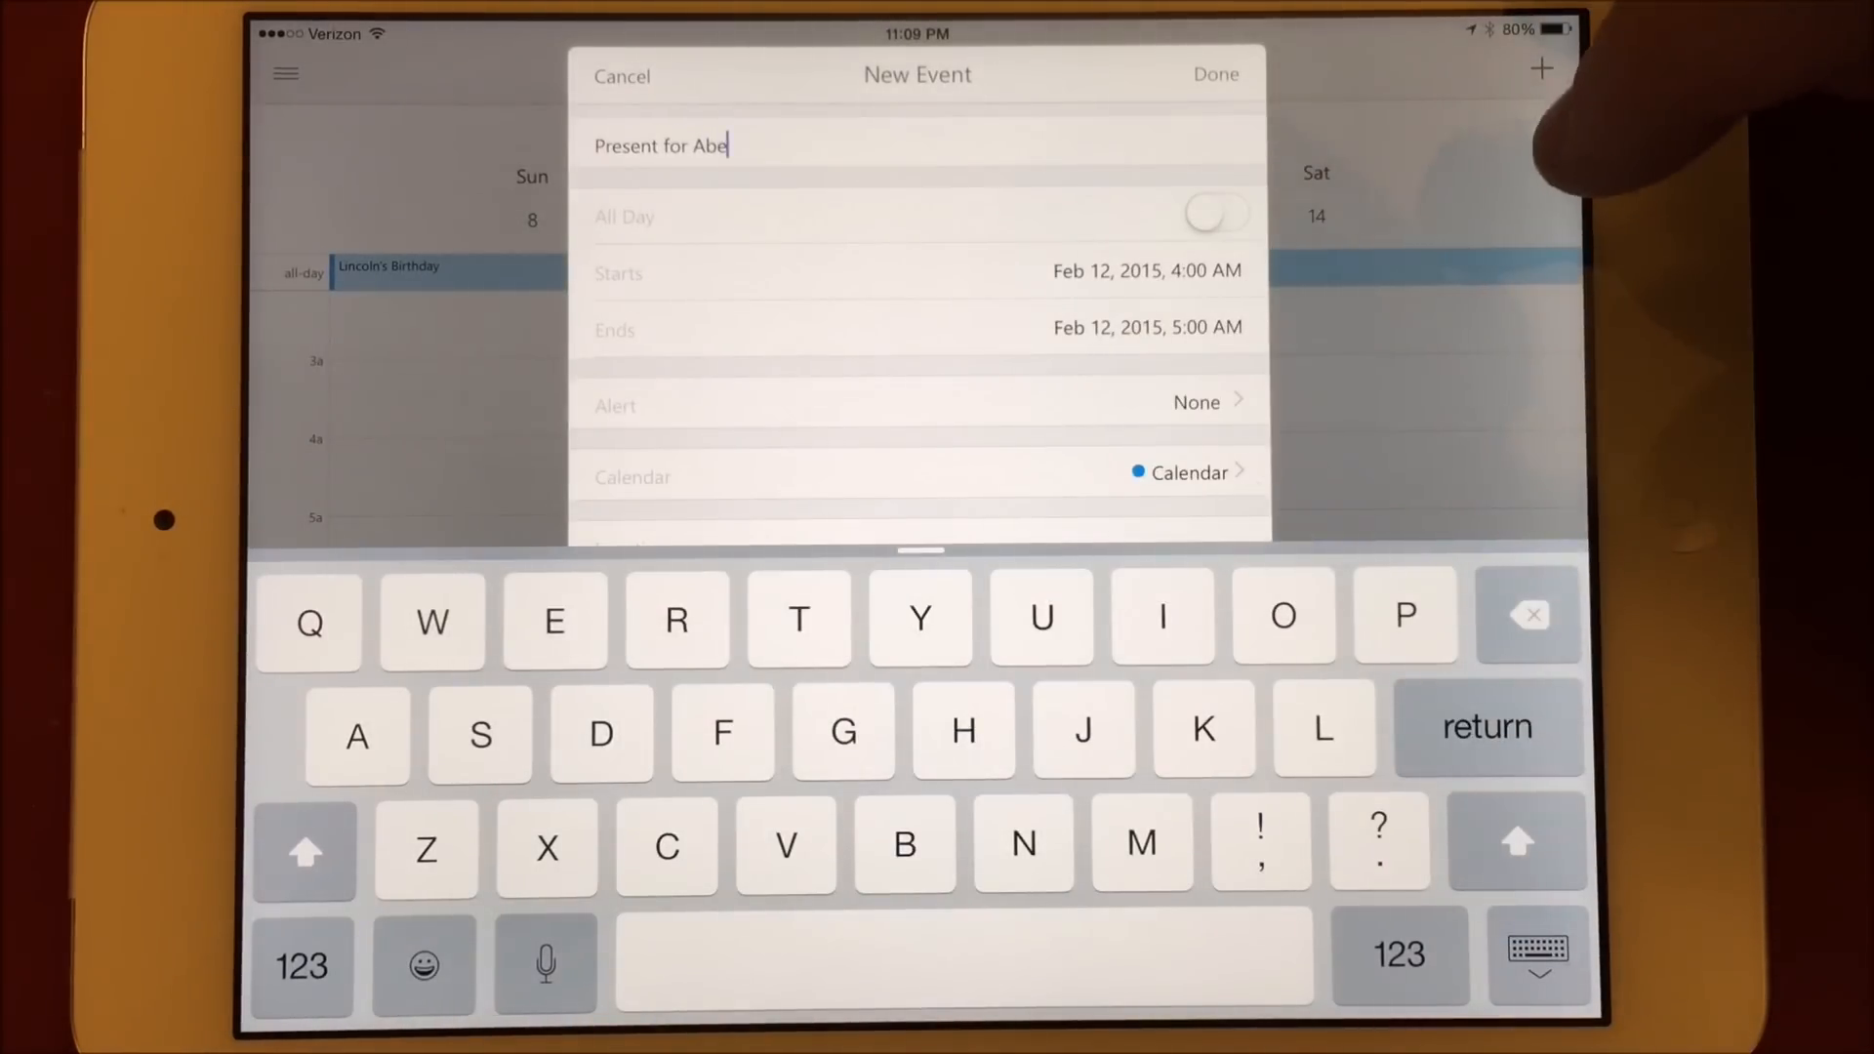
{"action": "left_click", "coordinate": [1216, 212]}
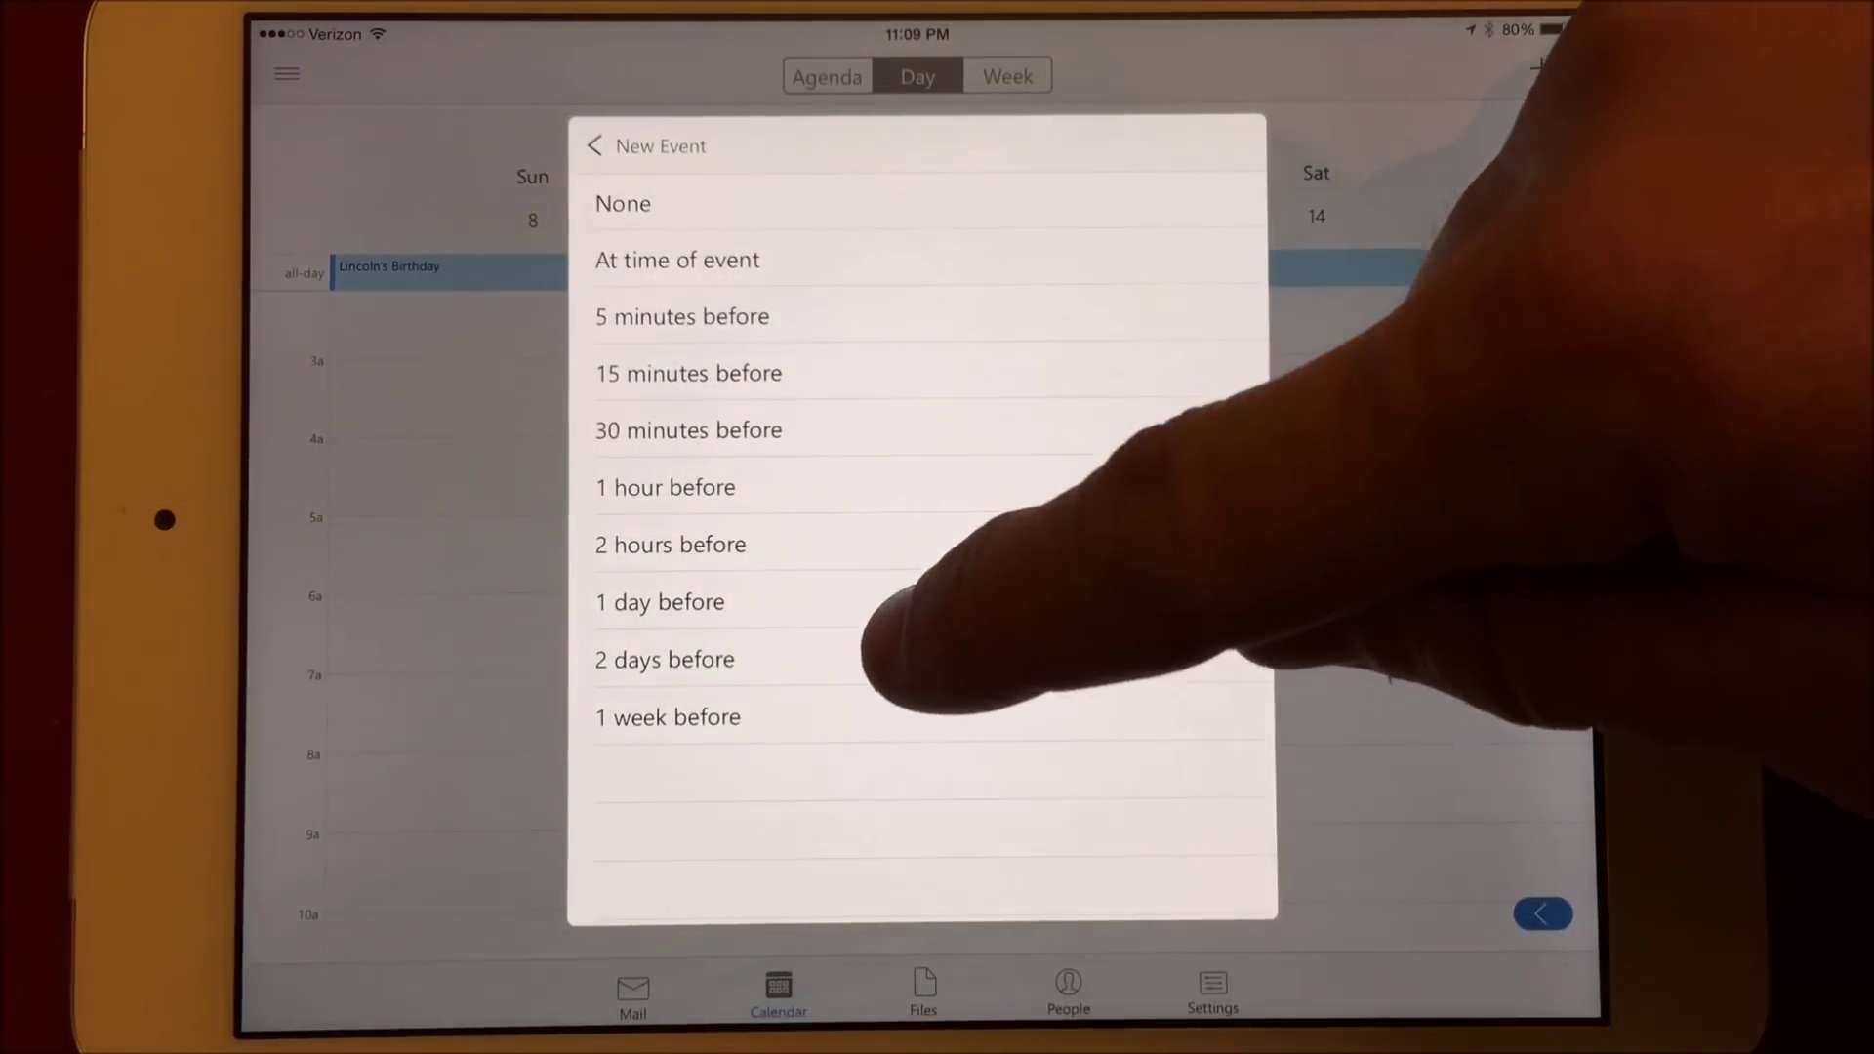
{"action": "left_click", "coordinate": [664, 659]}
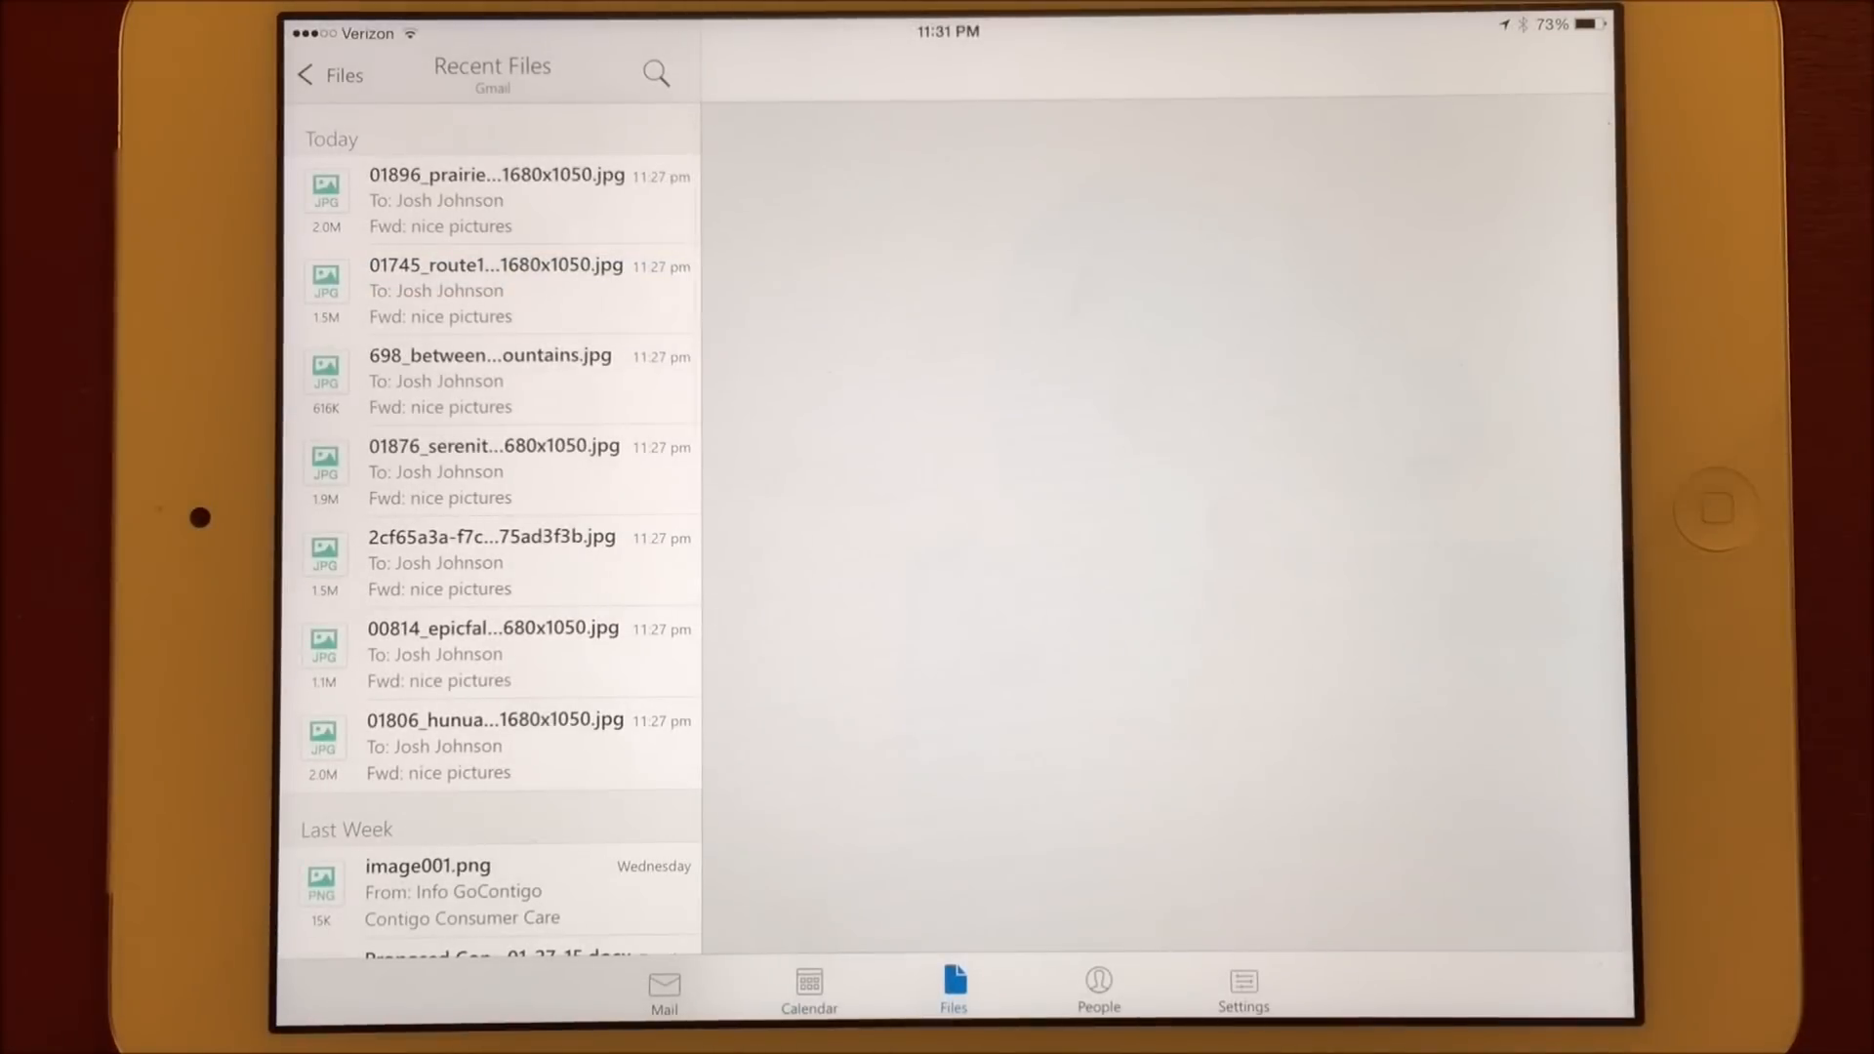
Preview three recent jpg attachments and save the rocky ocean coast image to Gmail.
{"action": "left_click", "coordinate": [493, 200]}
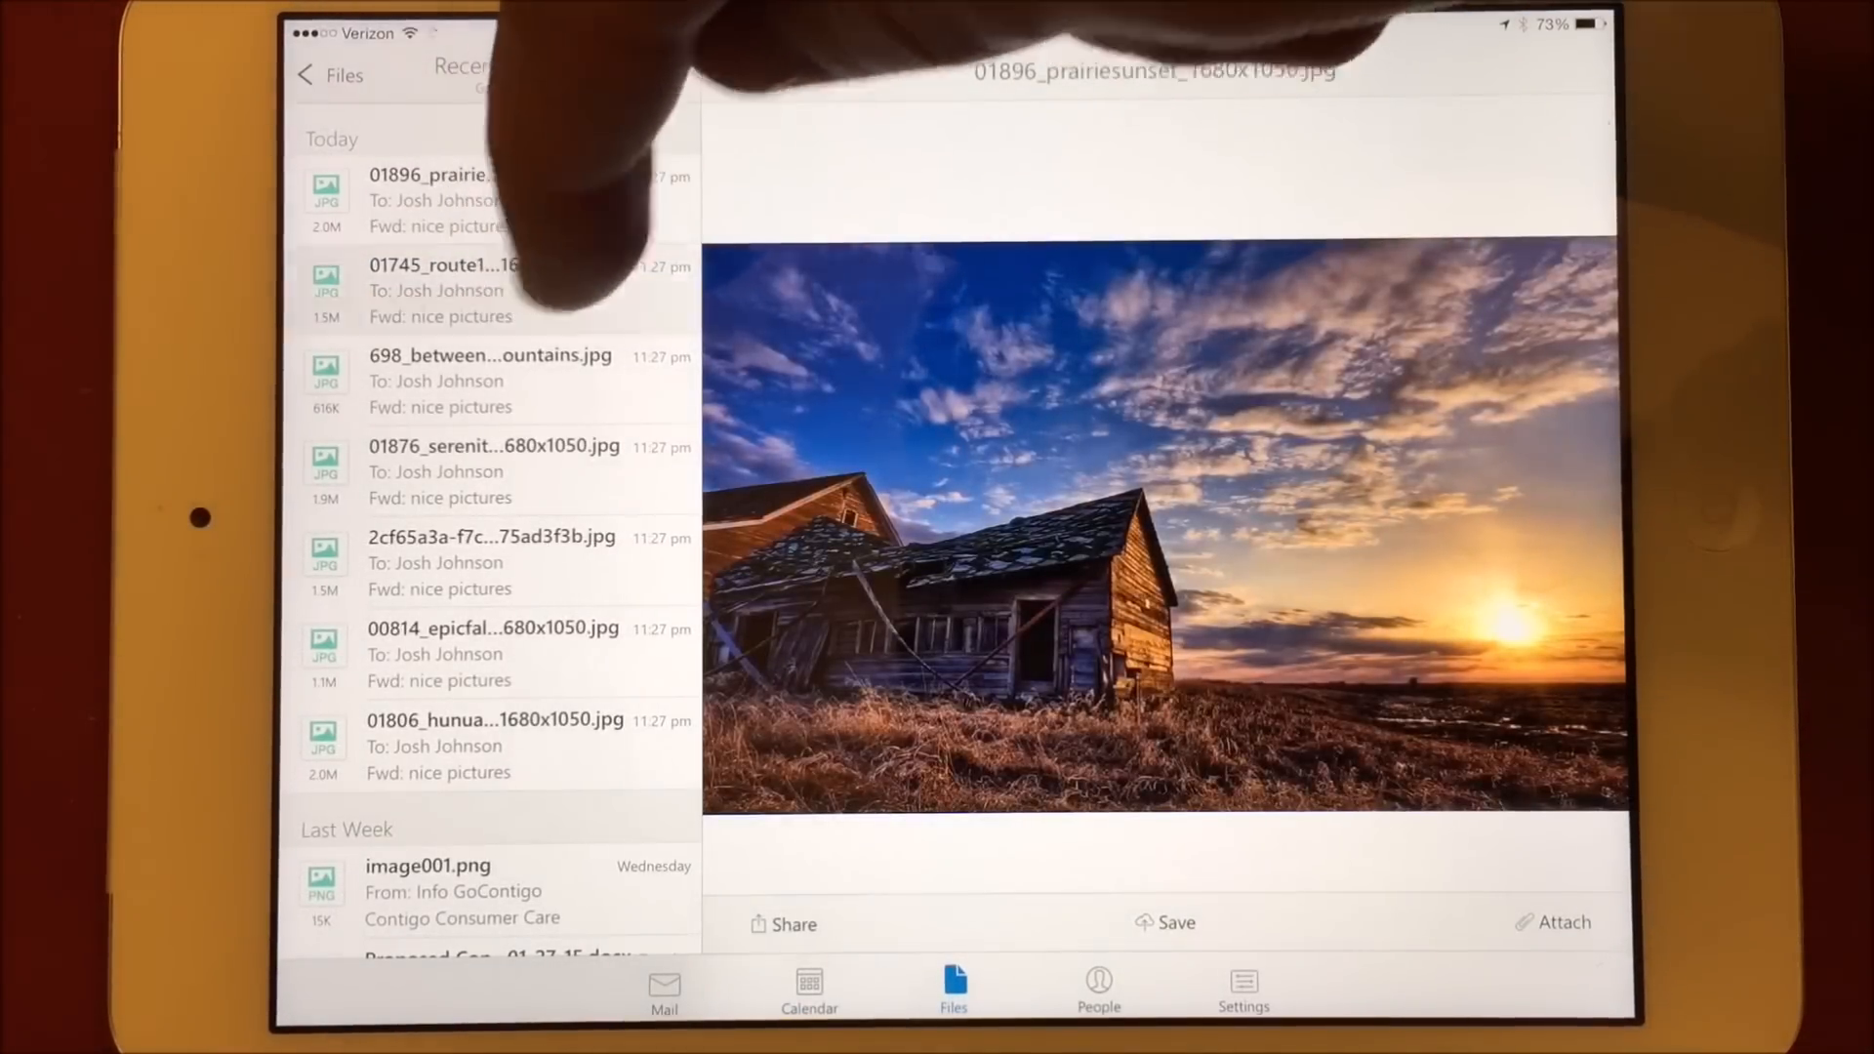
{"action": "left_click", "coordinate": [489, 379]}
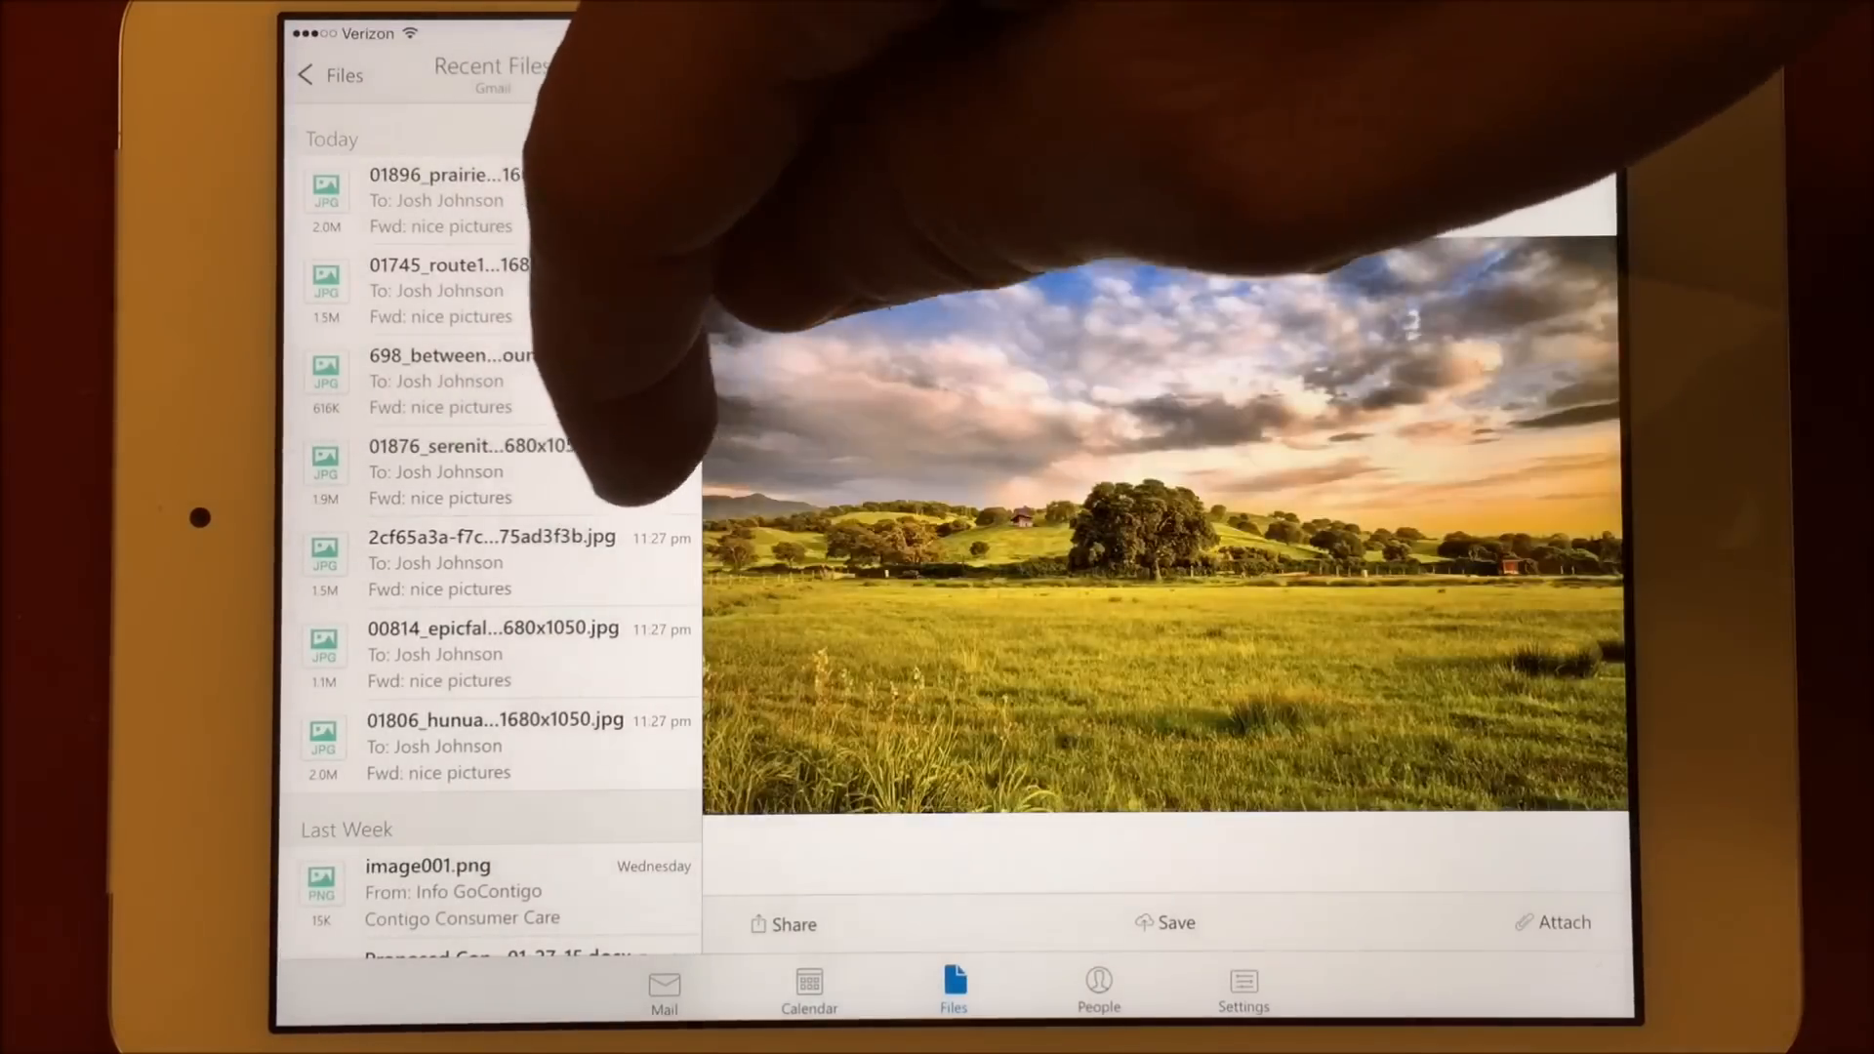
{"action": "left_click", "coordinate": [492, 563]}
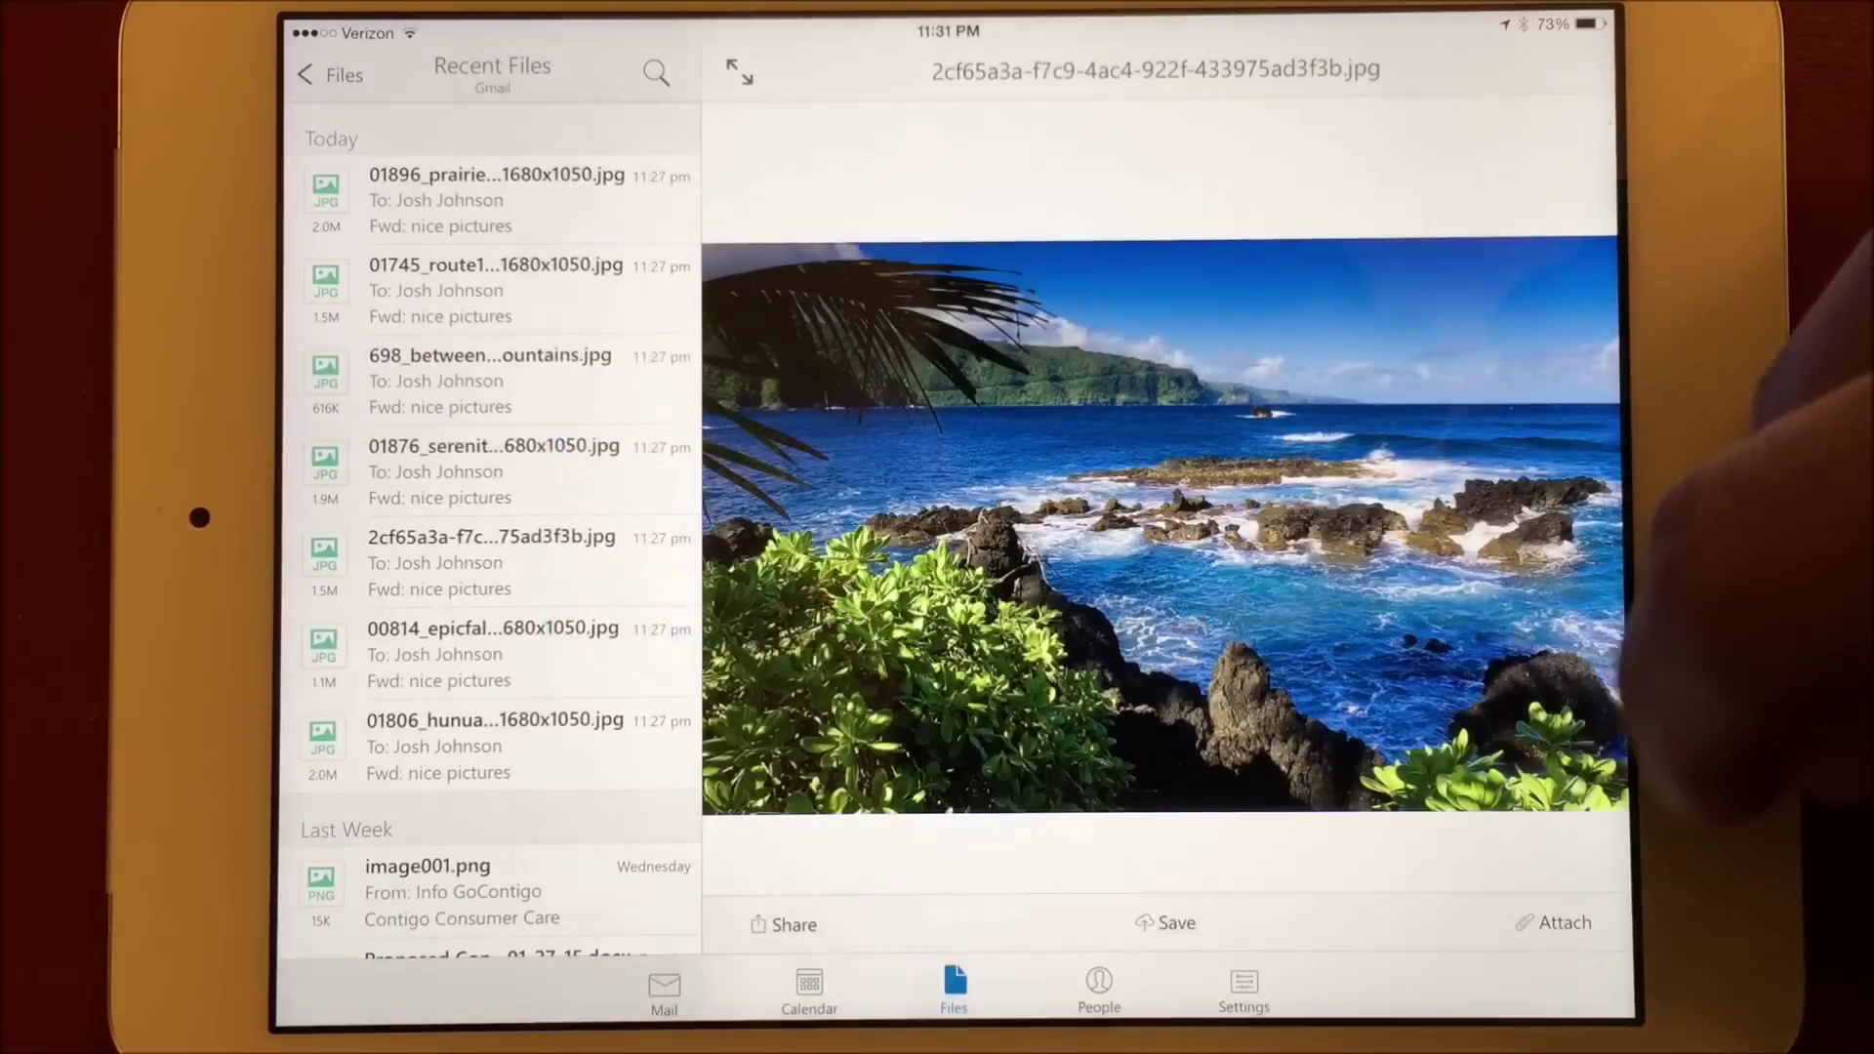
{"action": "left_click", "coordinate": [1164, 923]}
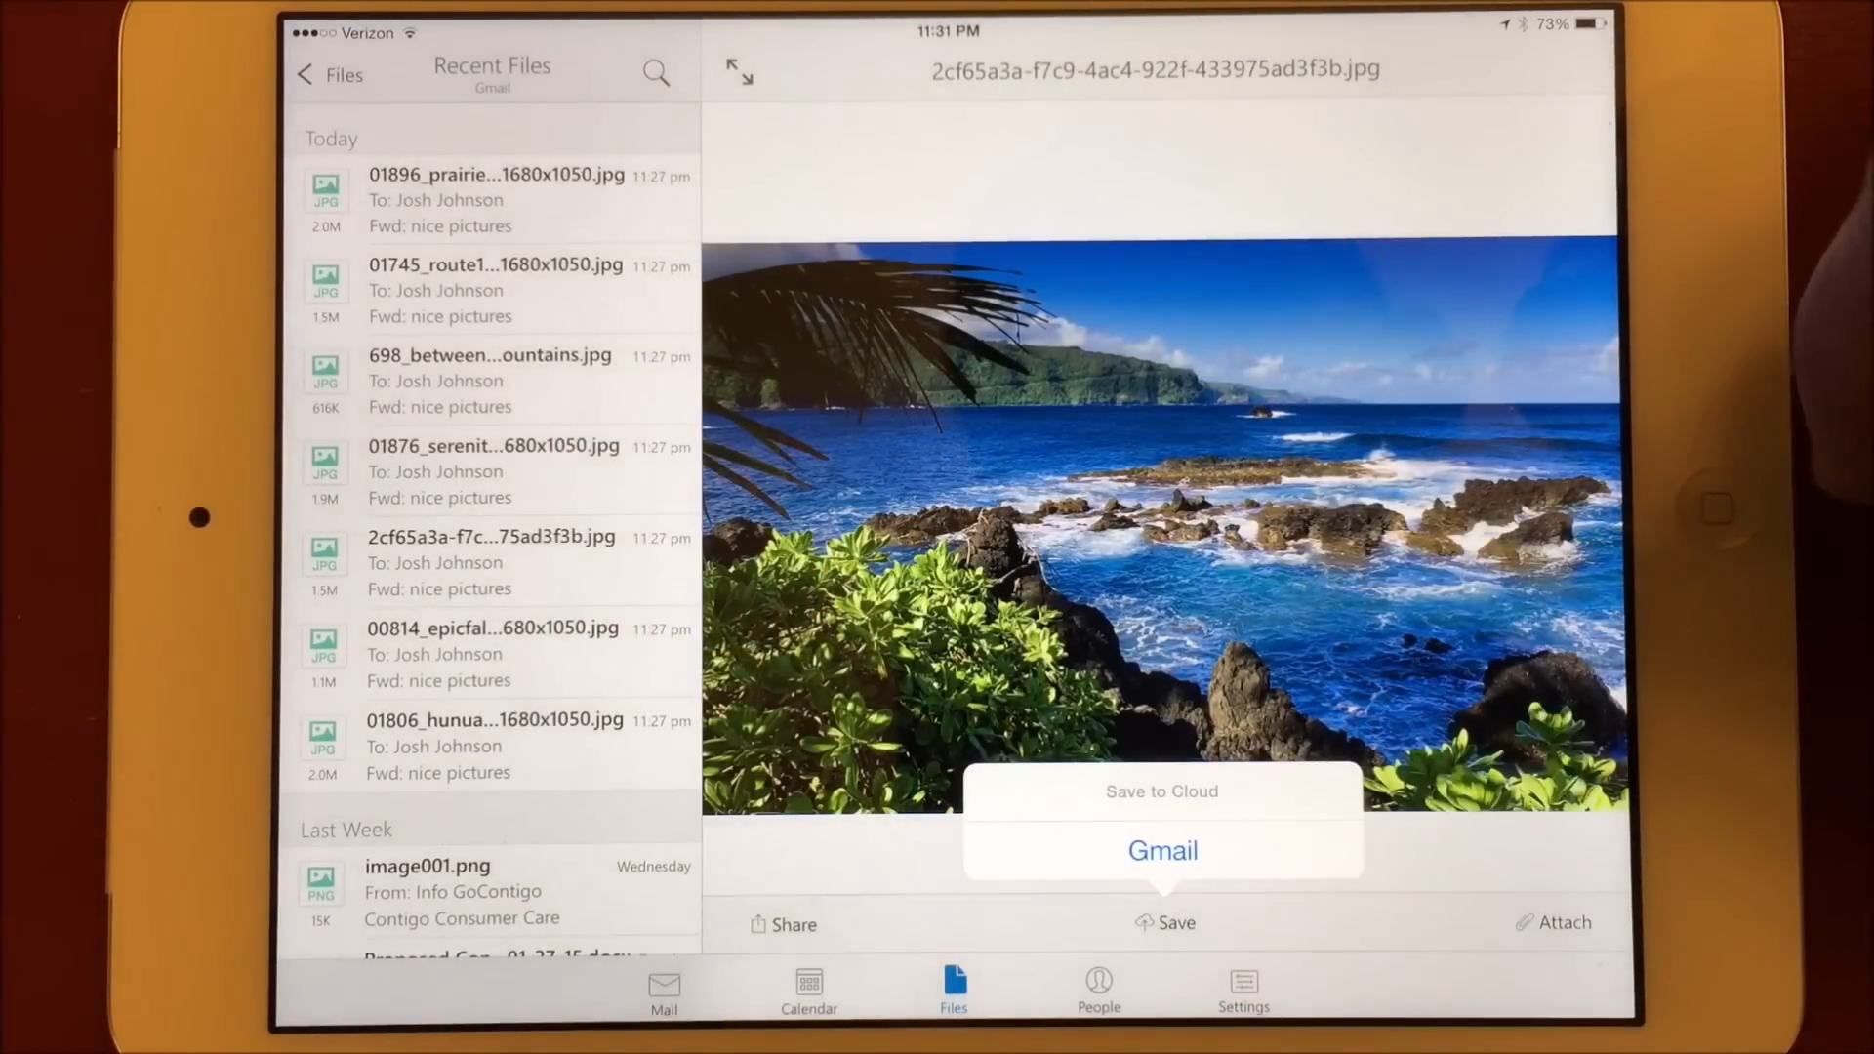
{"action": "left_click", "coordinate": [1162, 850]}
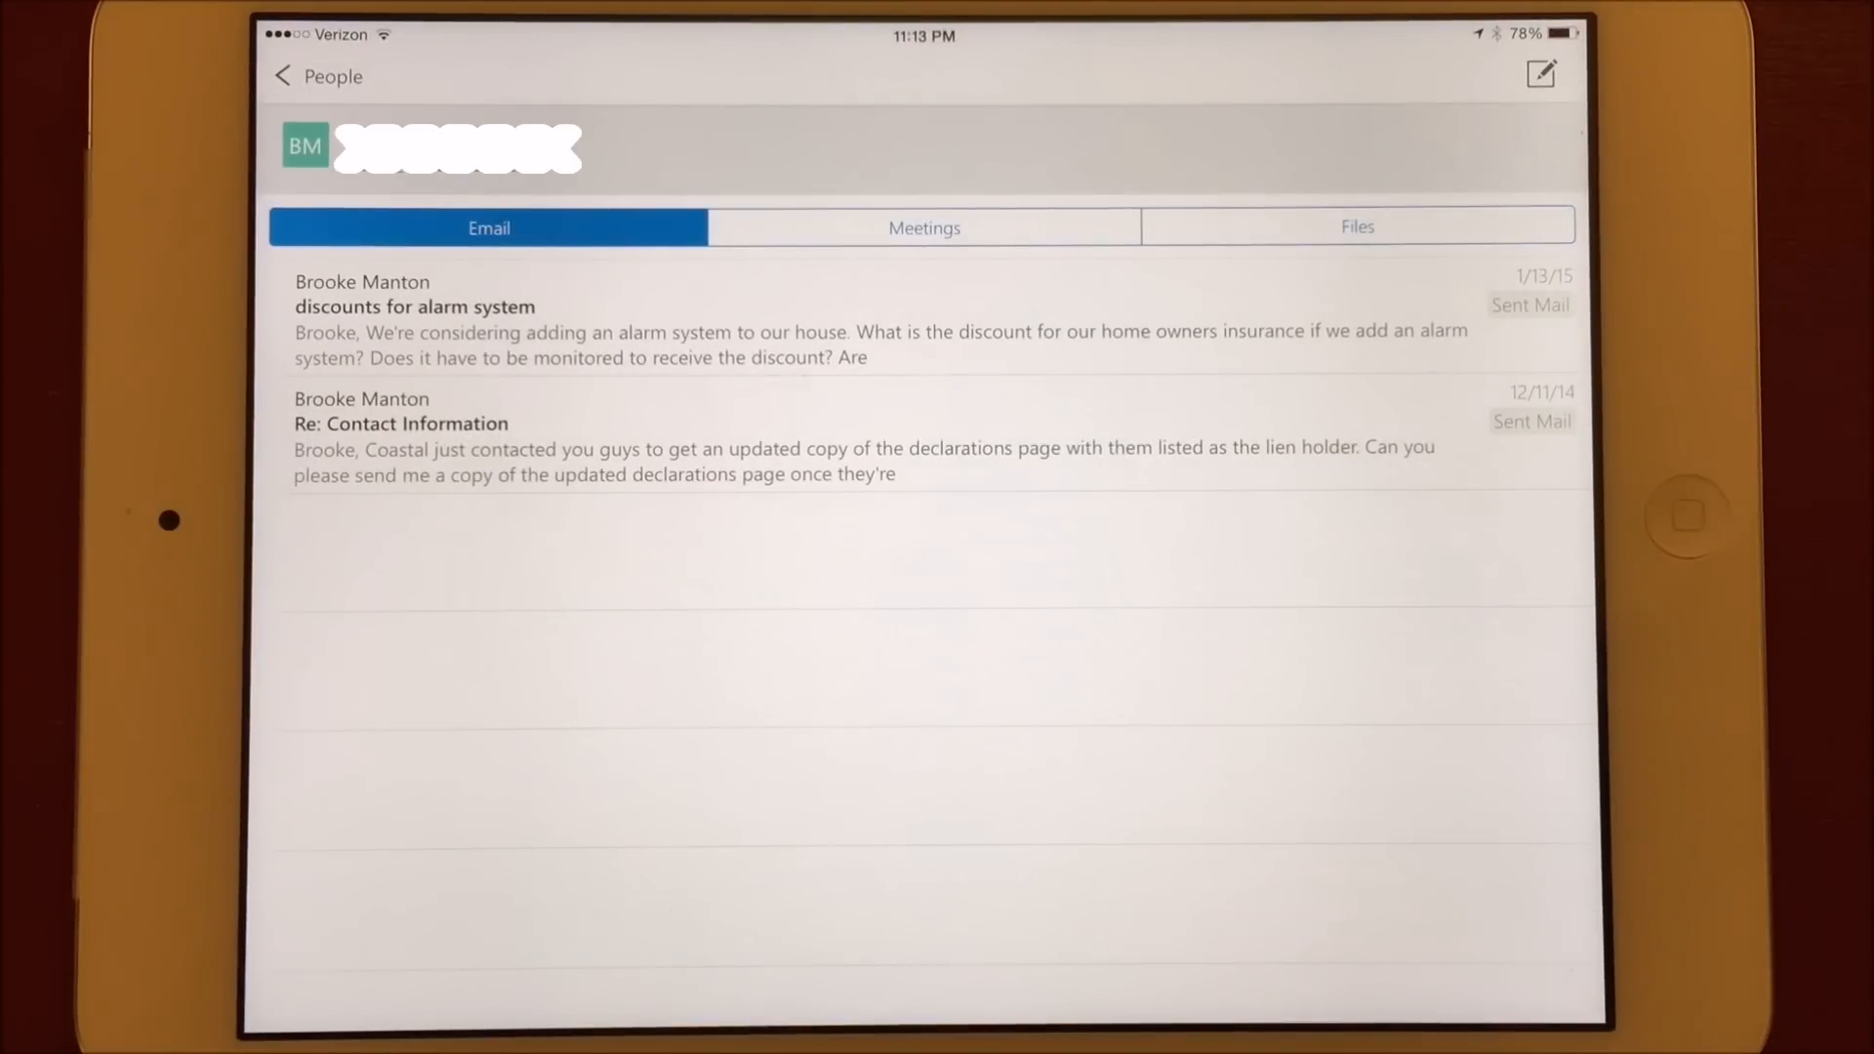
Check the contact's Meetings tab, showing no upcoming events, then view their files.
{"action": "left_click", "coordinate": [924, 227]}
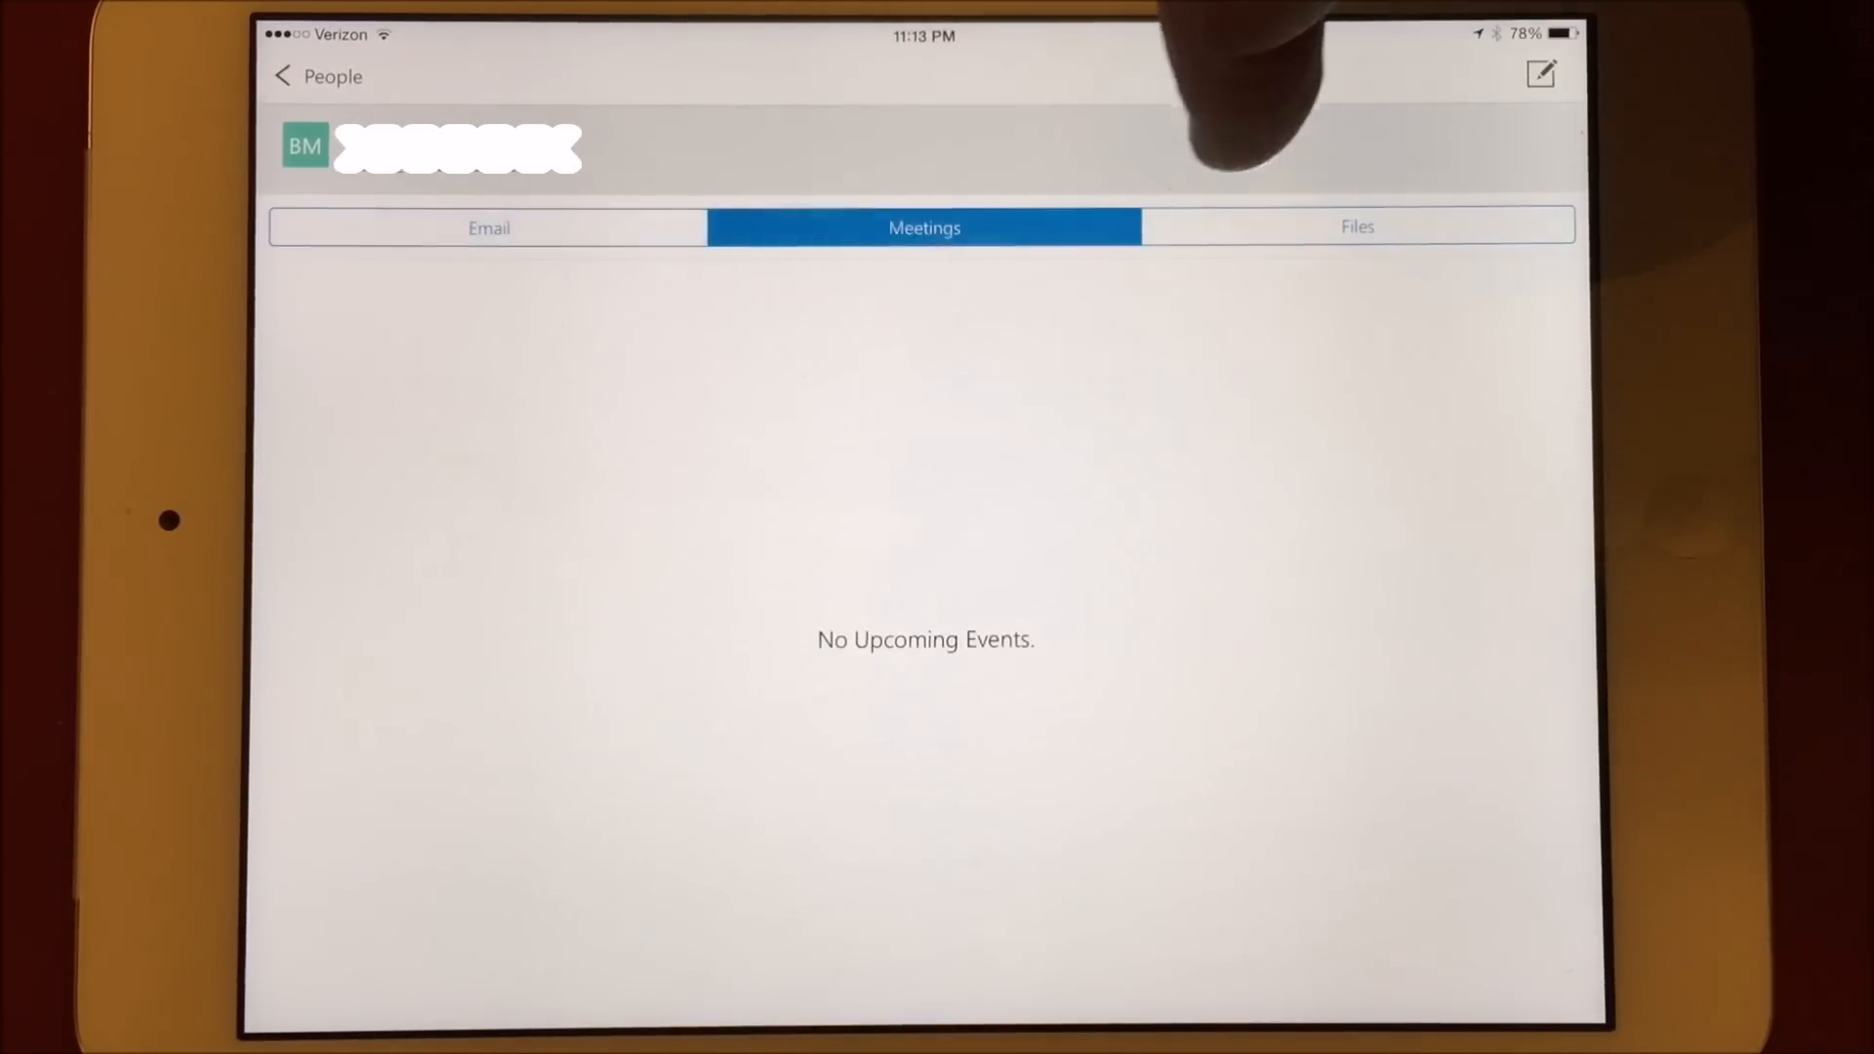
{"action": "left_click", "coordinate": [1358, 225]}
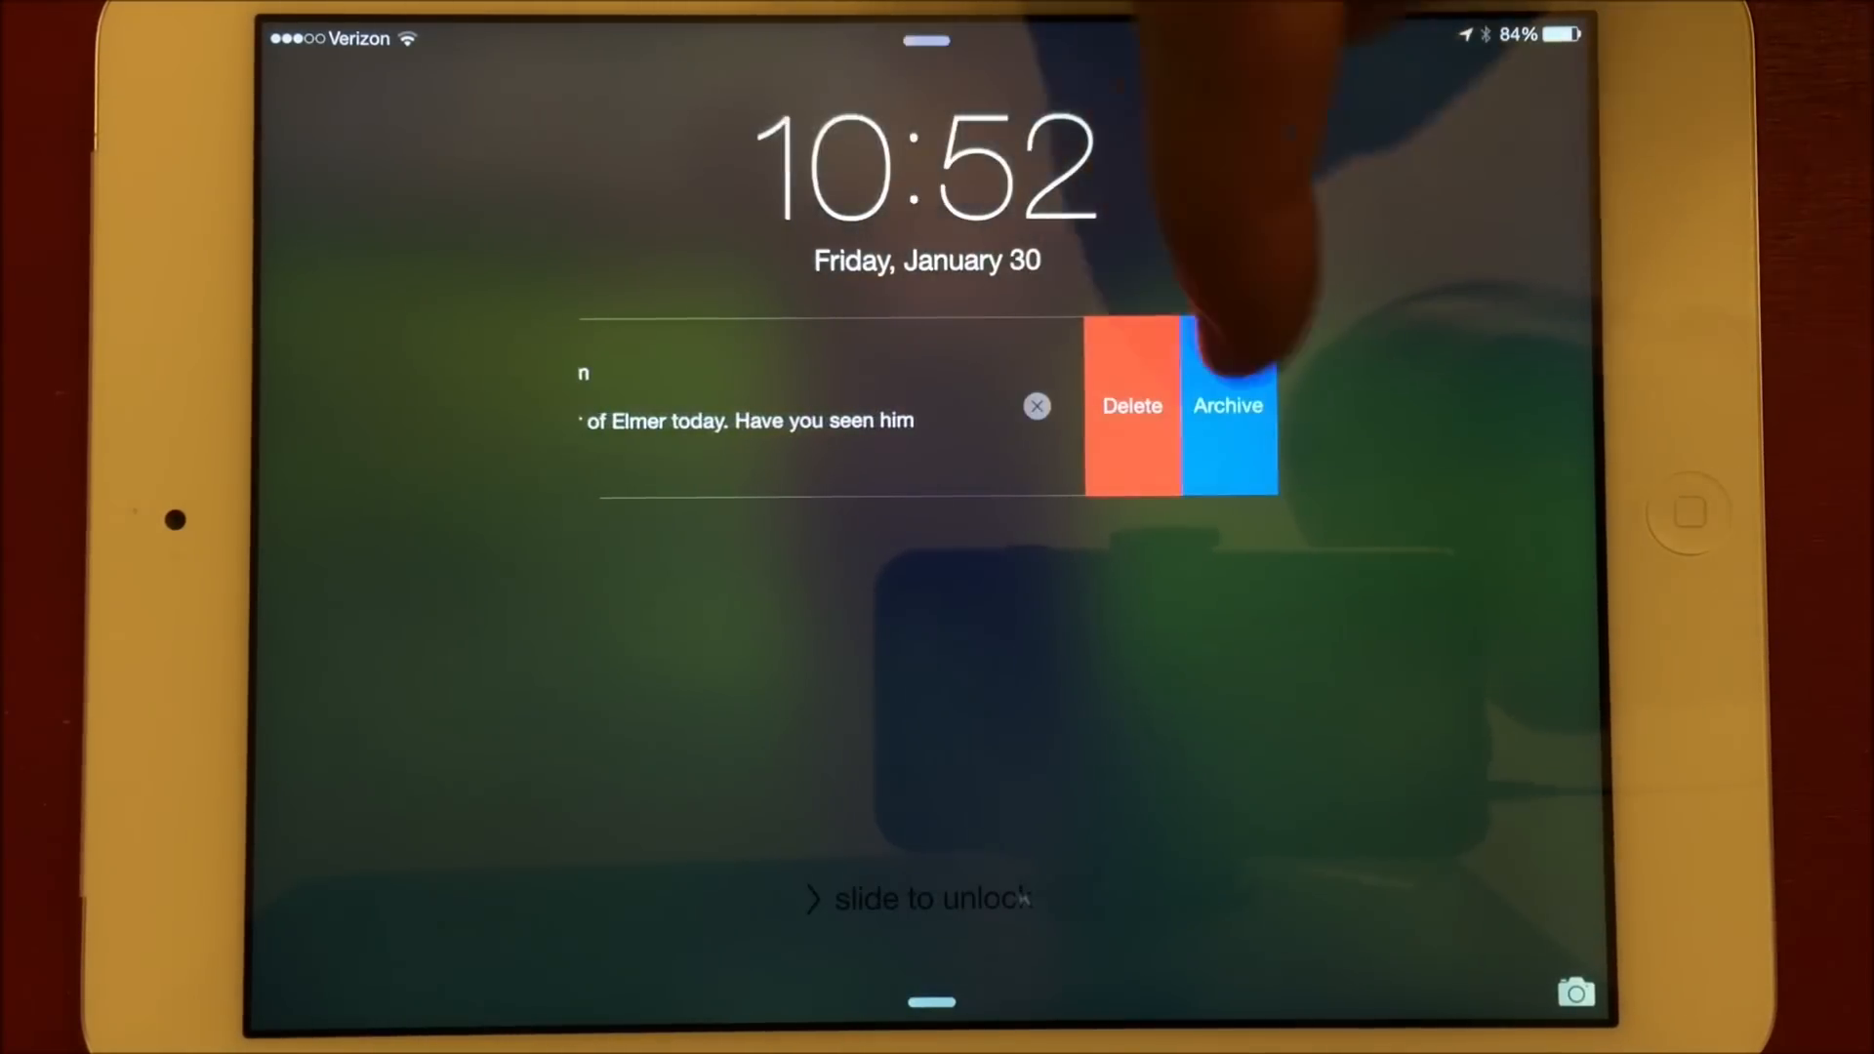
Archive the email from its lock-screen notification, then set Outlook's notification sound to Alert.
{"action": "left_click", "coordinate": [1227, 406]}
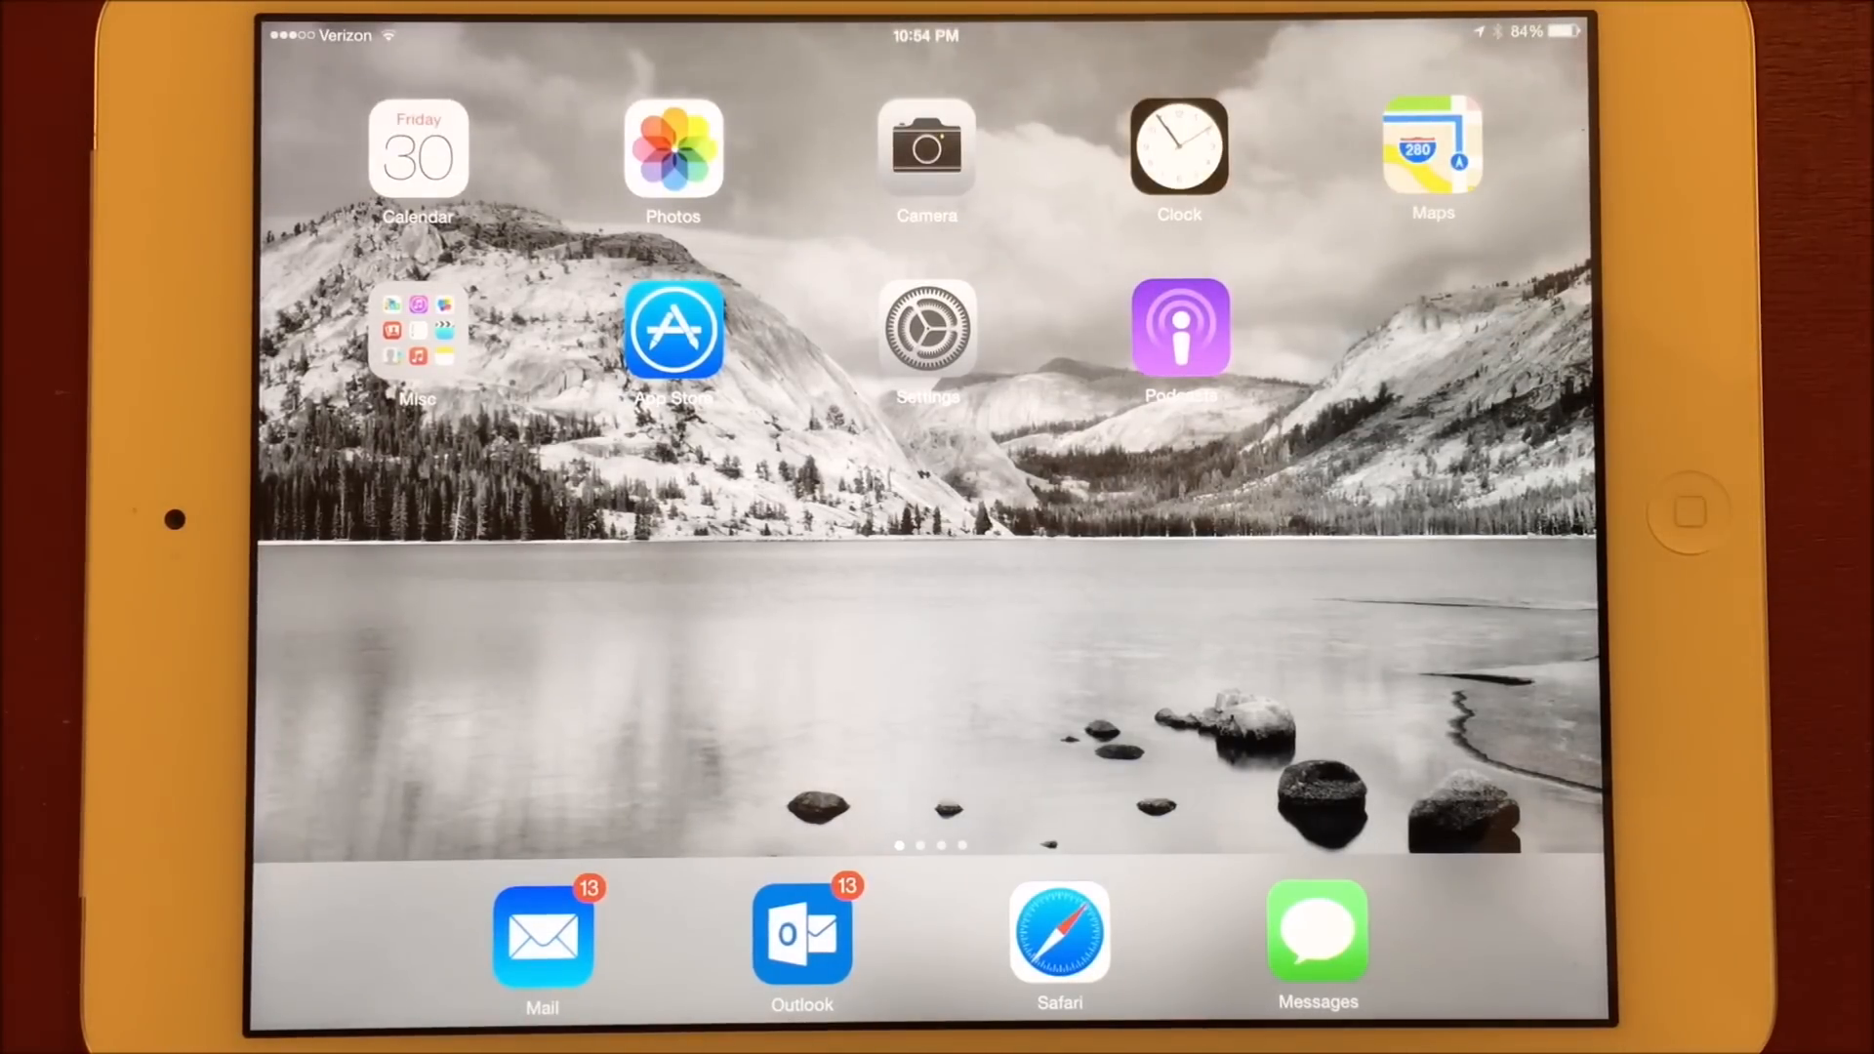
{"action": "left_click", "coordinate": [800, 946]}
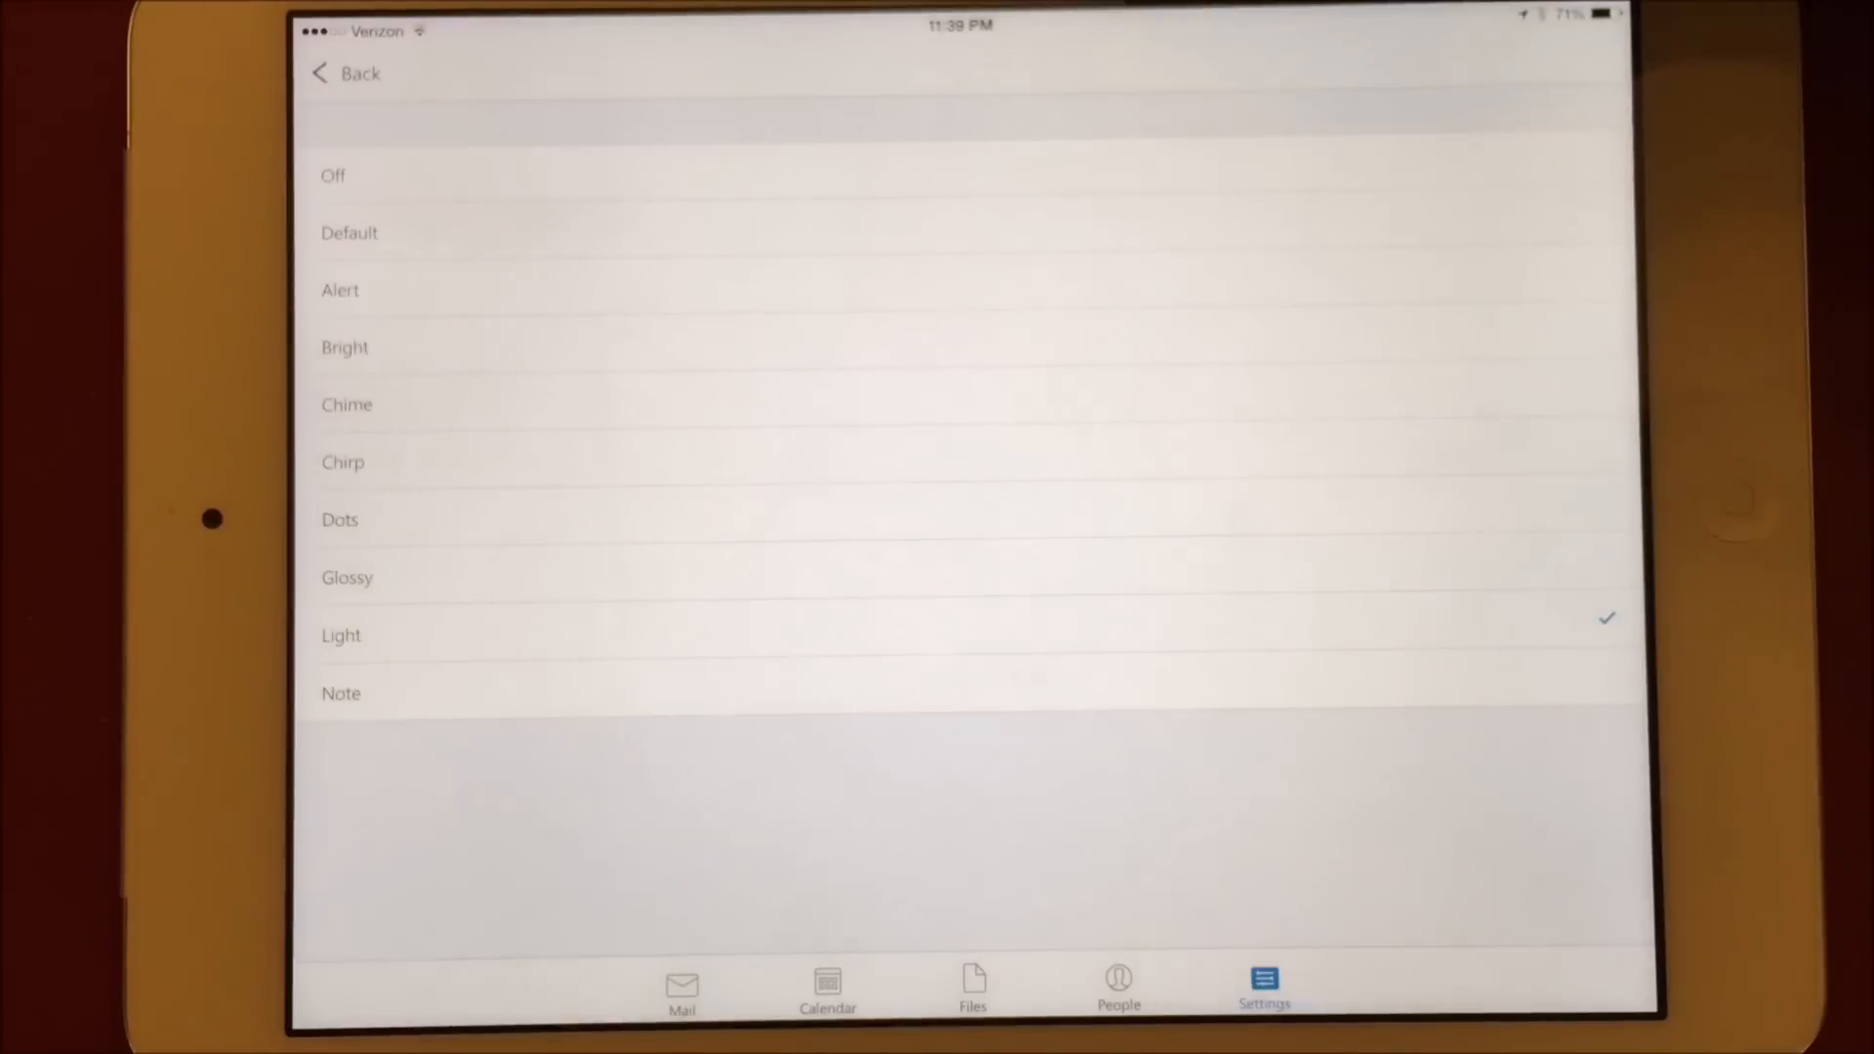
{"action": "left_click", "coordinate": [340, 291]}
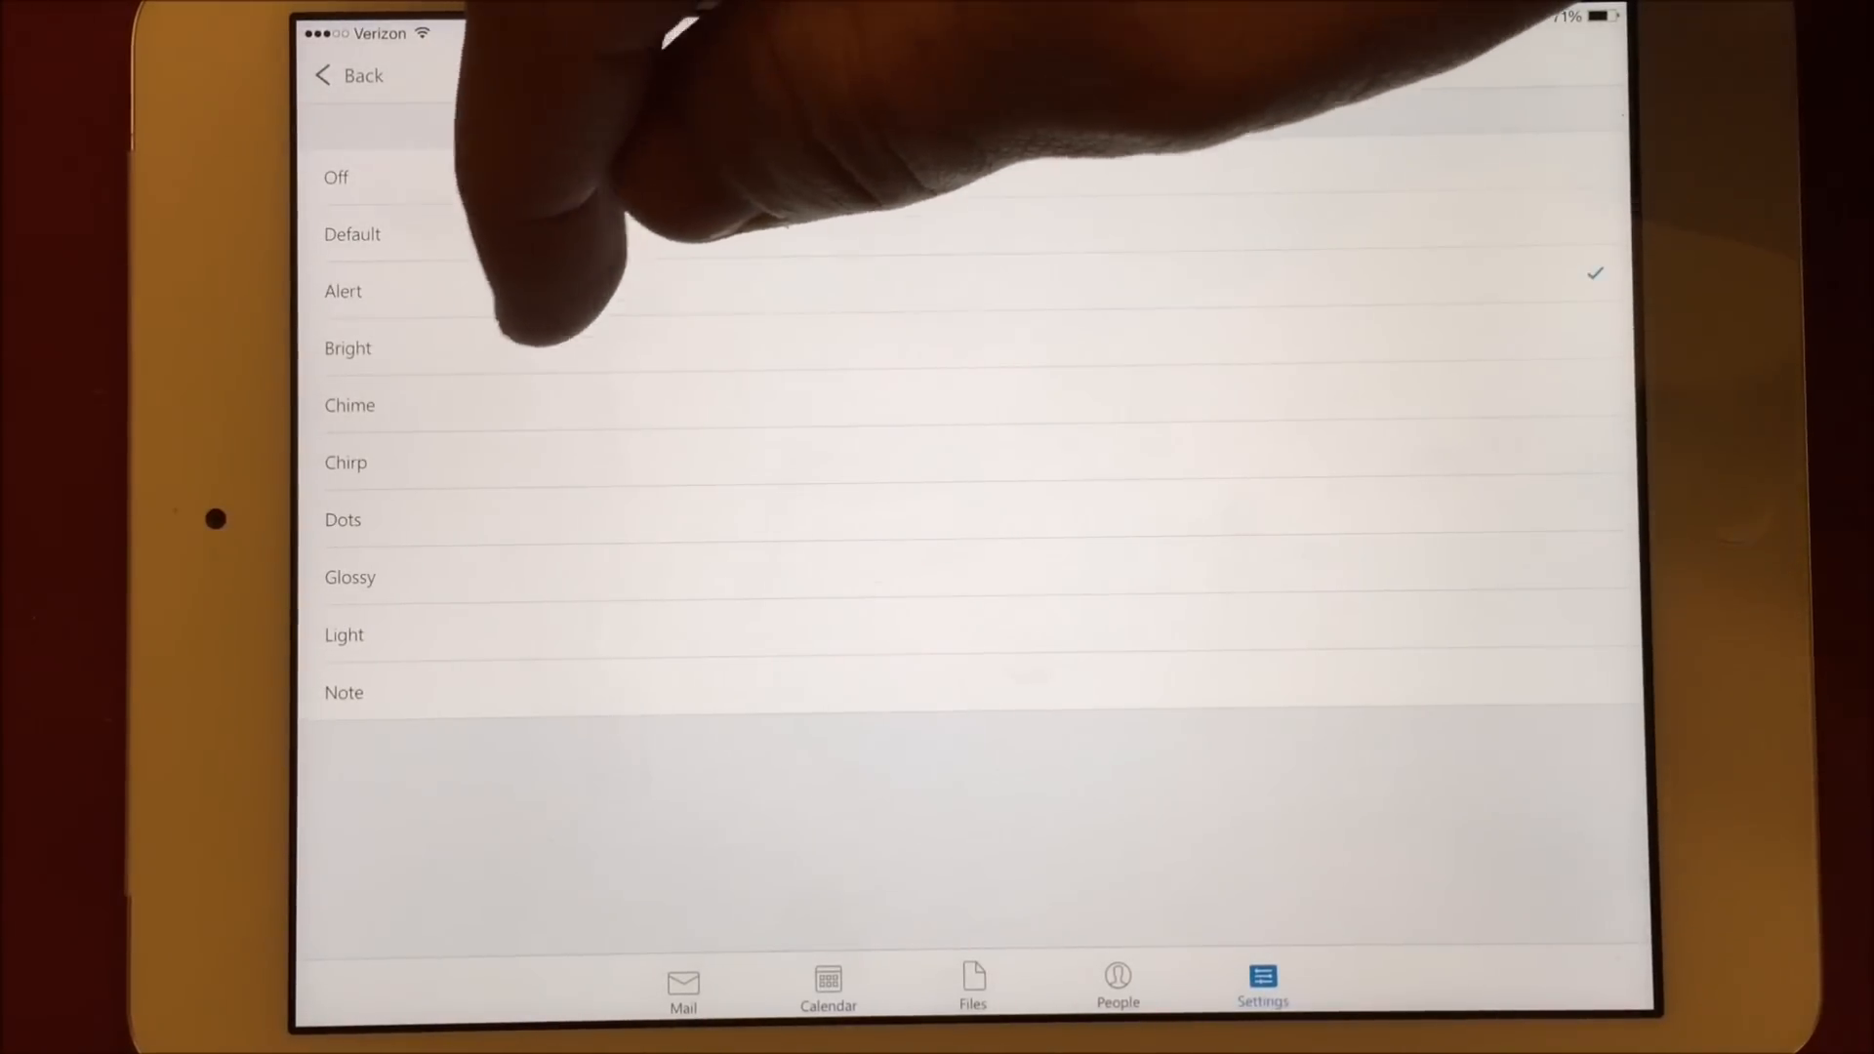